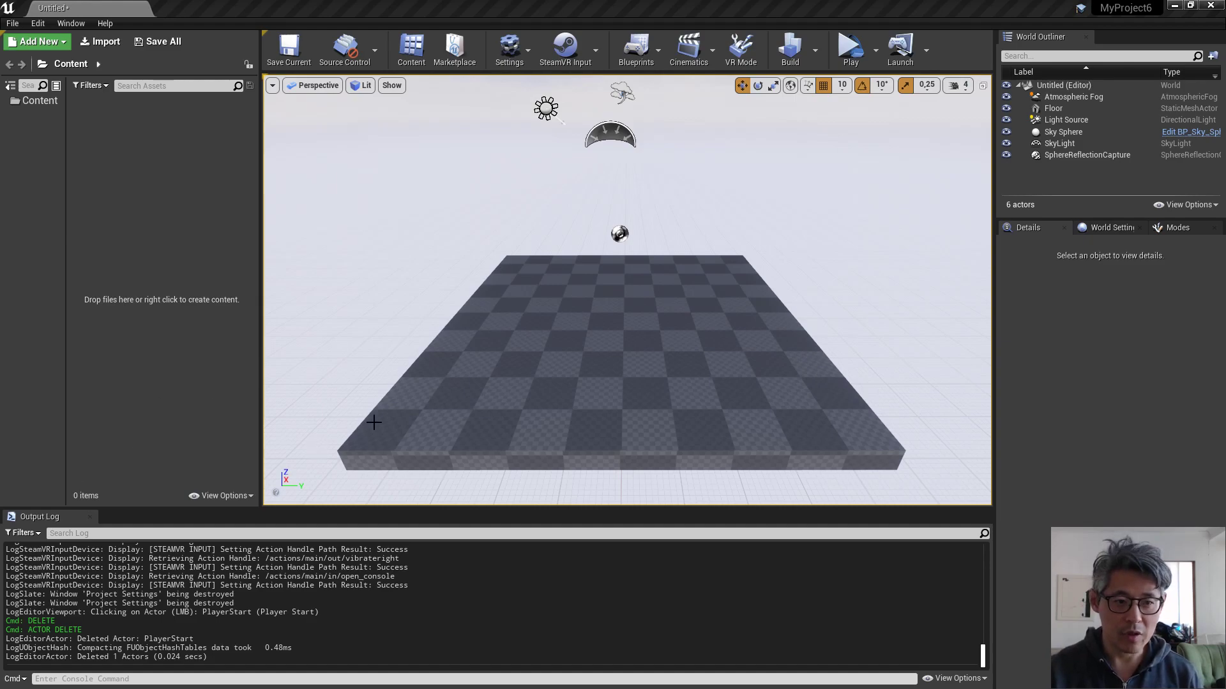
mouse_move(151, 148)
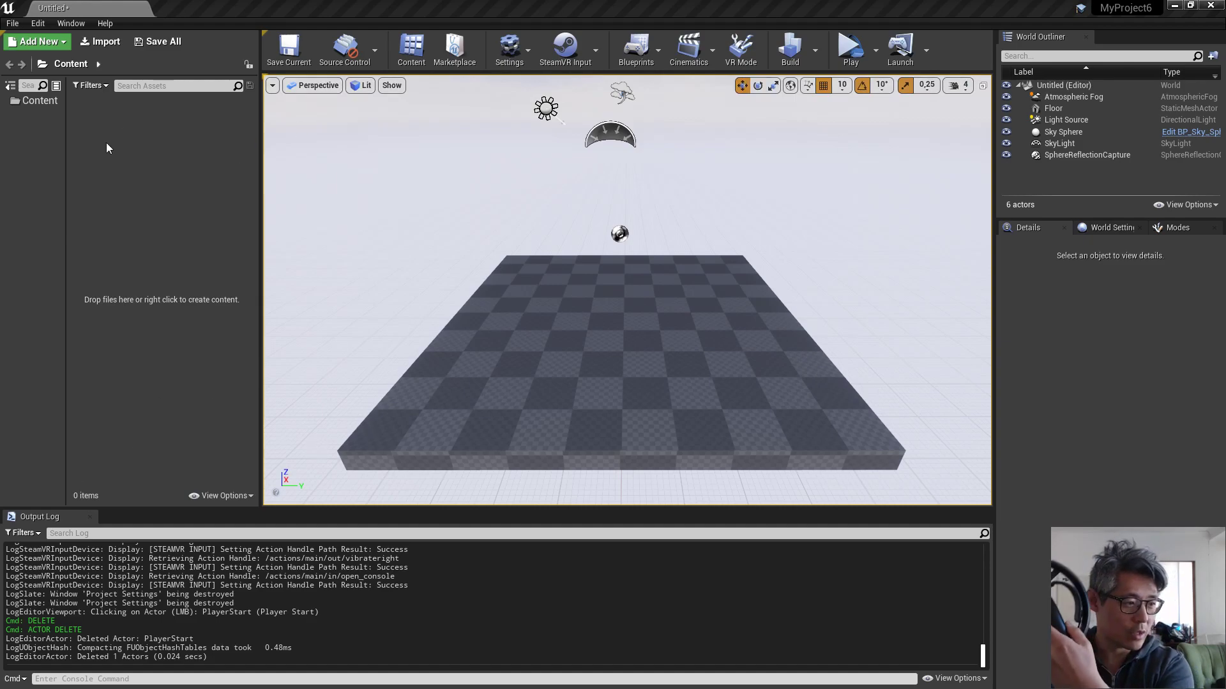
mouse_move(70, 160)
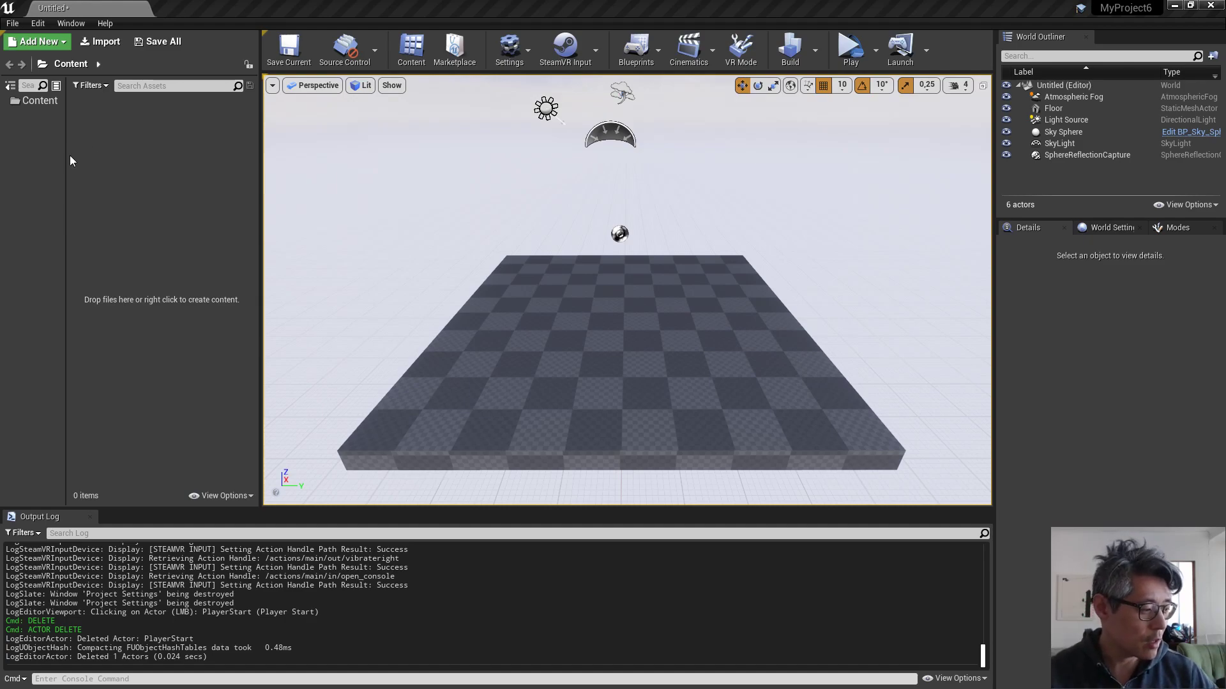
mouse_move(69, 153)
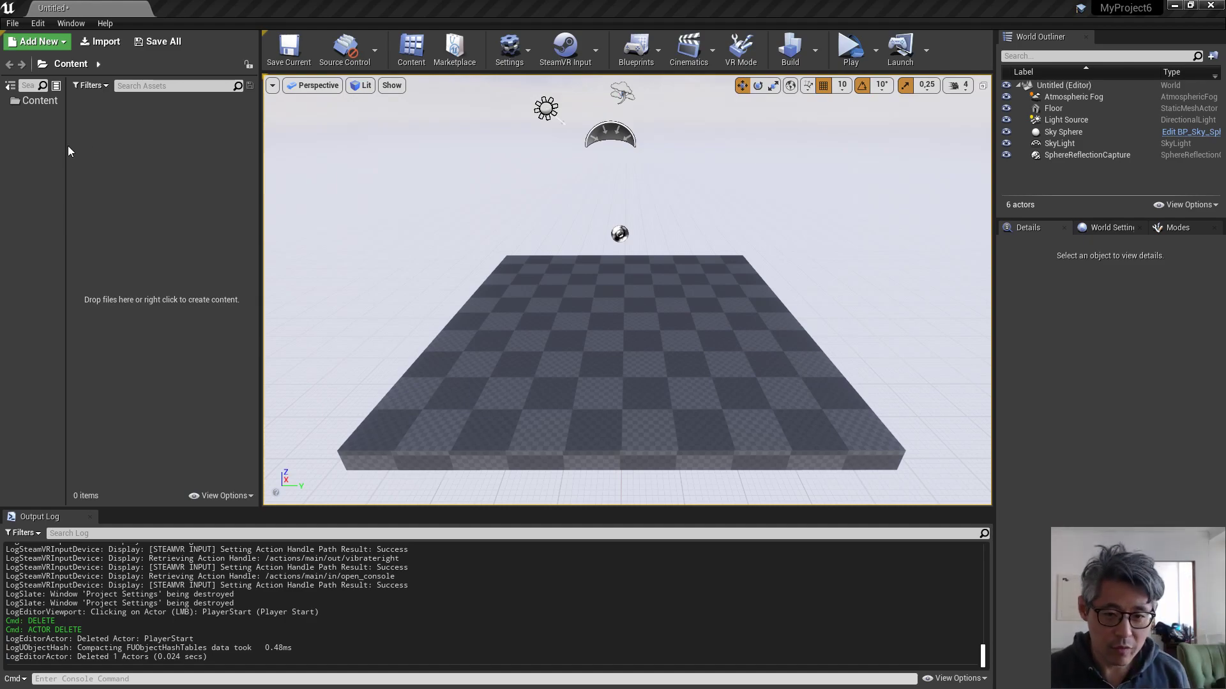
mouse_move(318, 173)
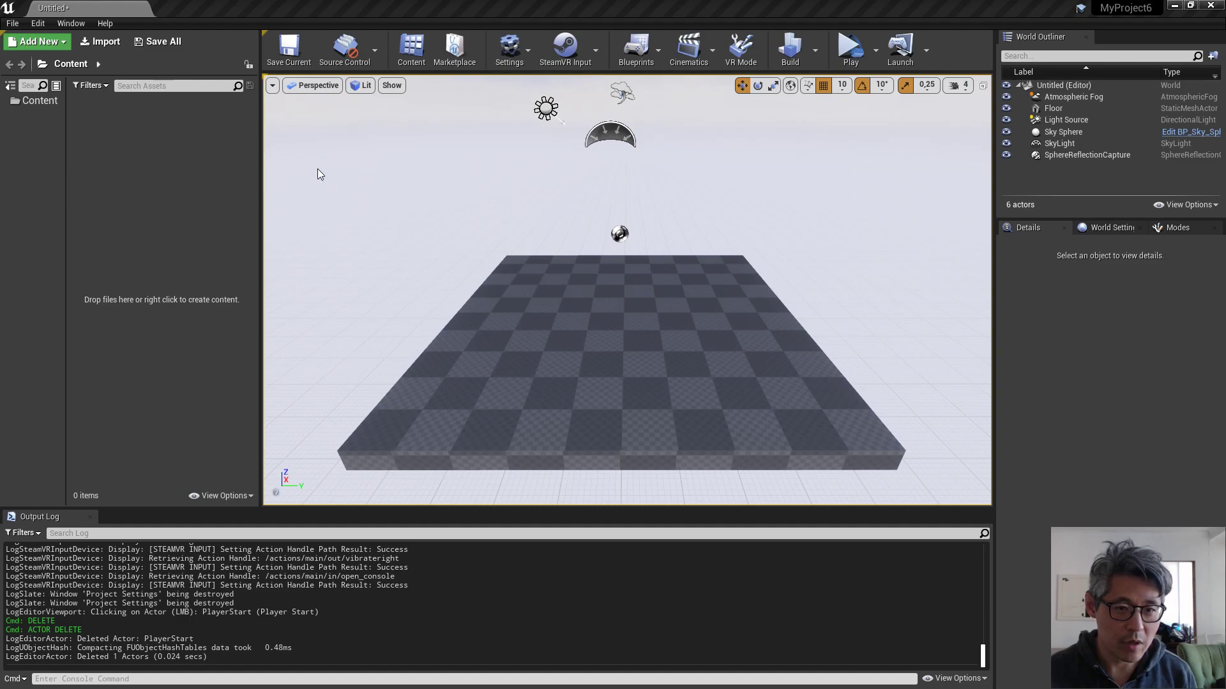
mouse_move(640, 109)
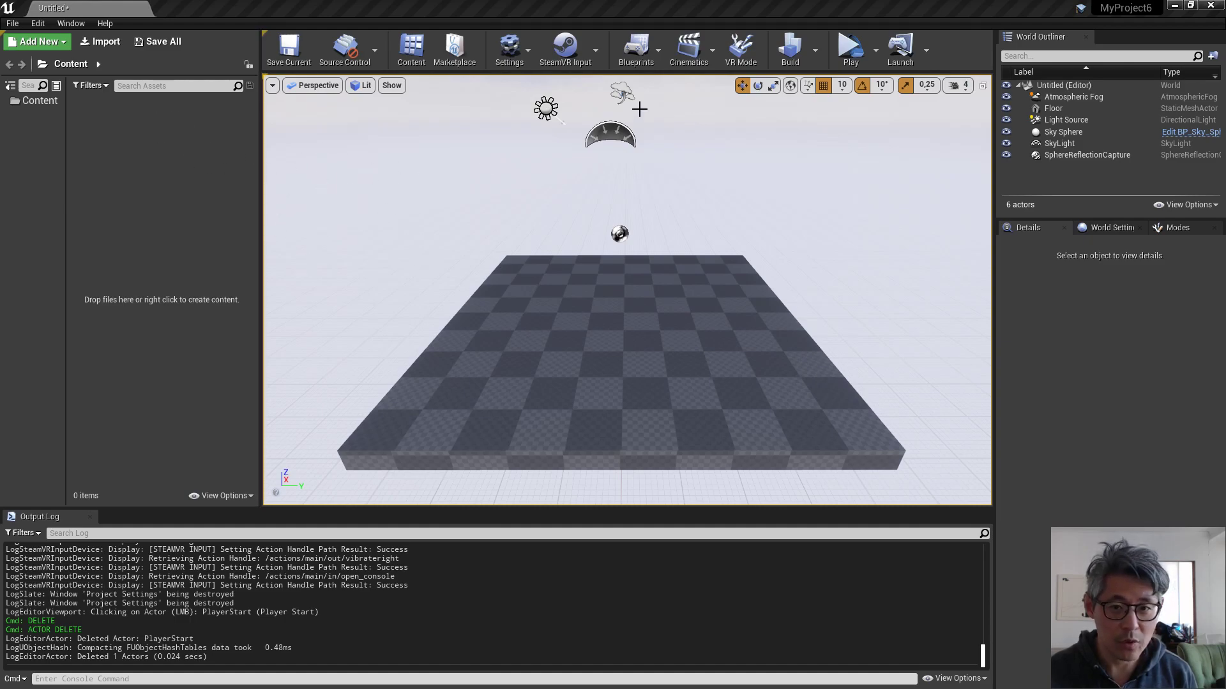
mouse_move(509, 49)
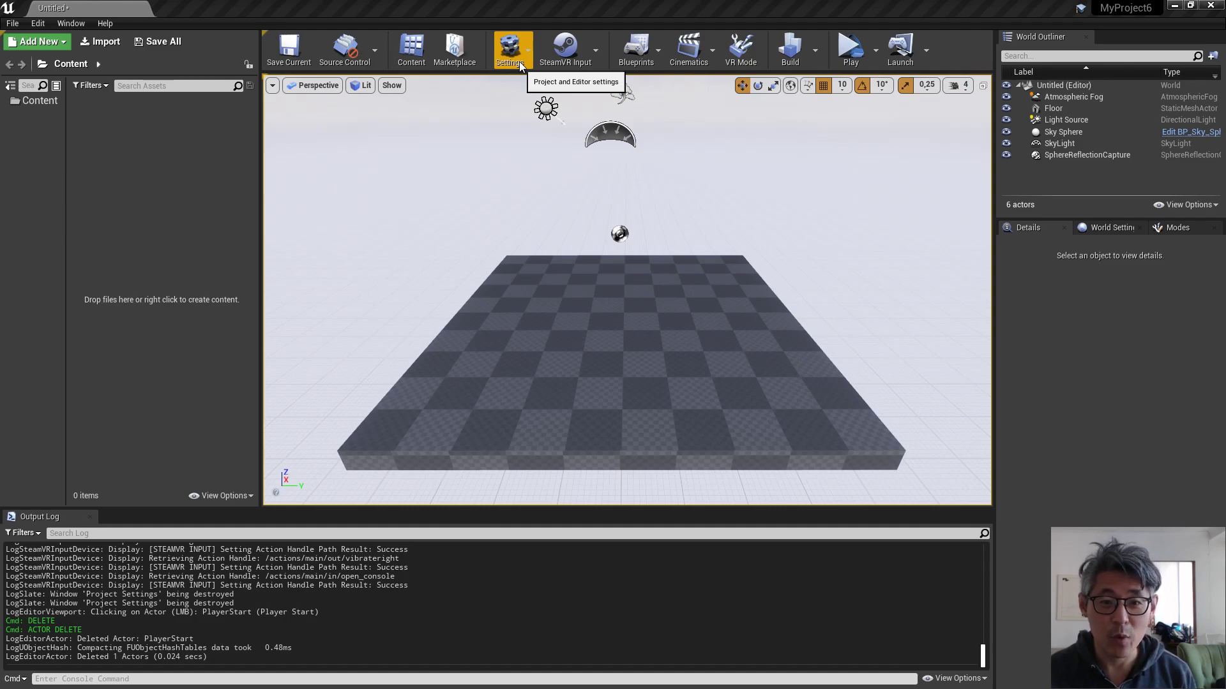
Open Project Settings at the Input section
click(509, 49)
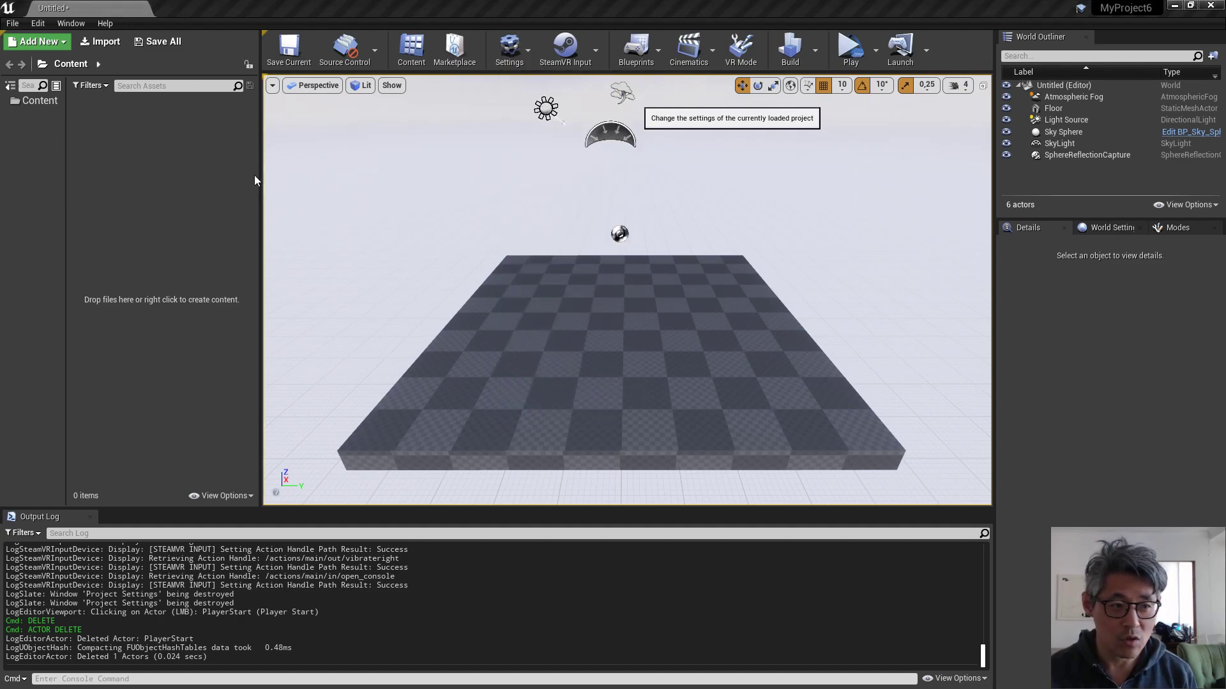
click(508, 47)
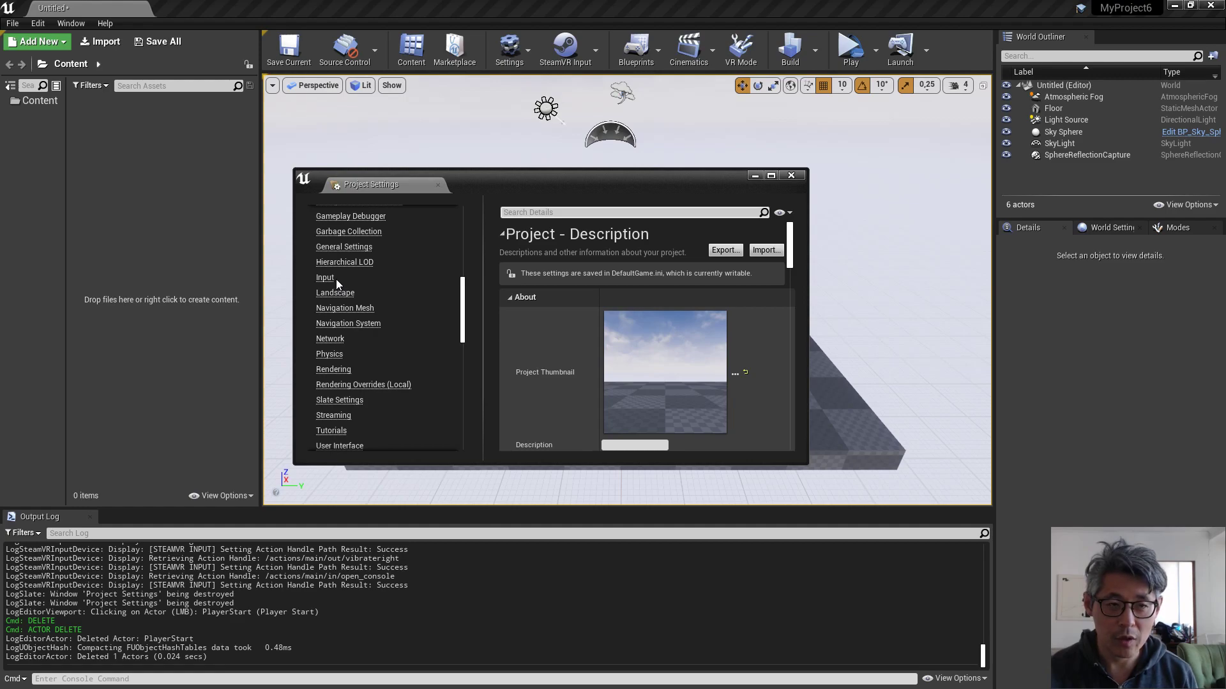
scroll(down, 3)
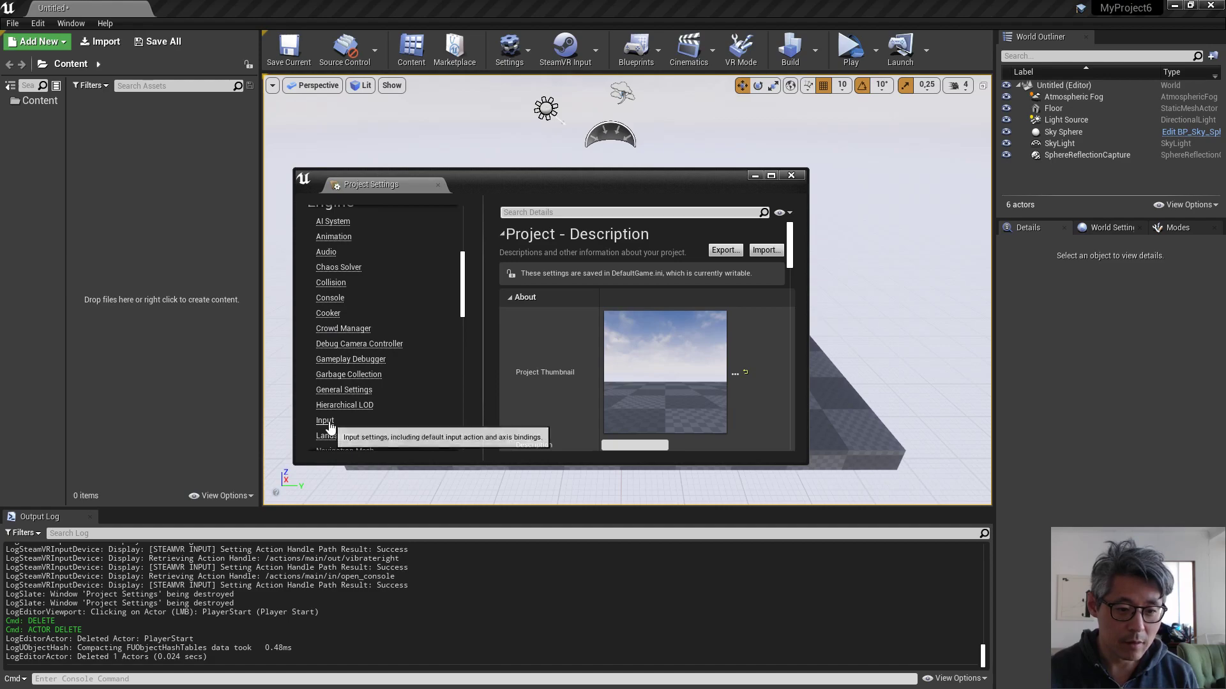
click(324, 421)
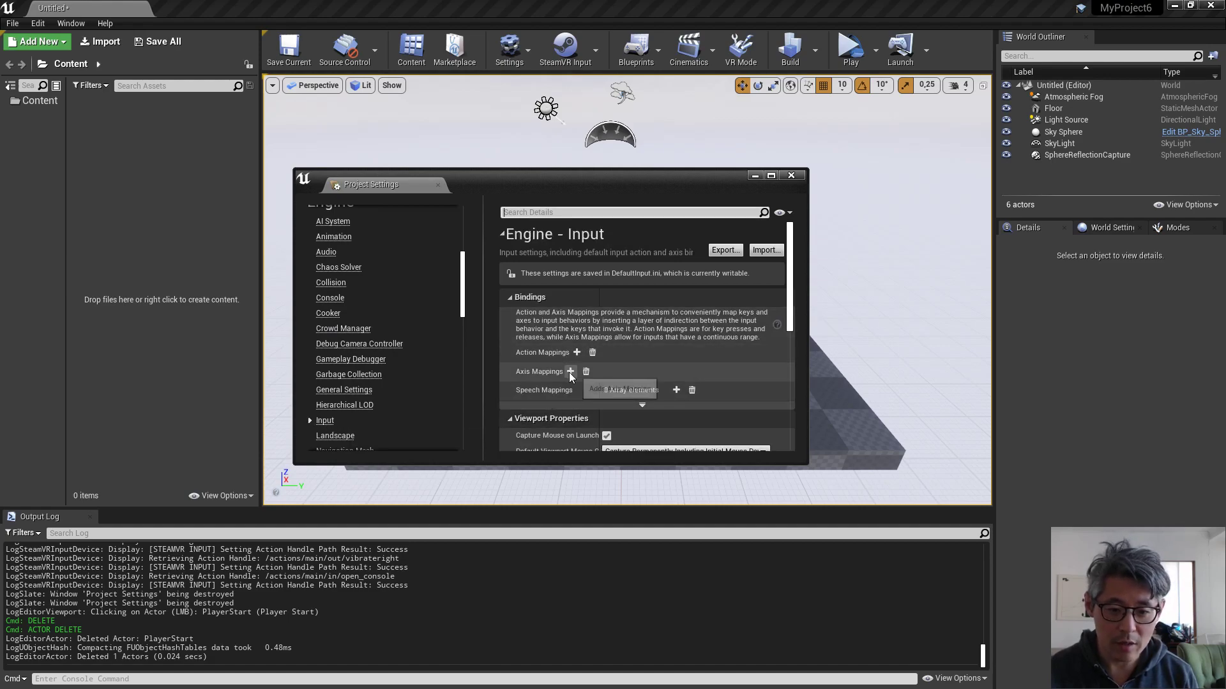
Add axis mapping MCLeft_X bound to Vive (L) Trackpad X, then close settings
click(570, 370)
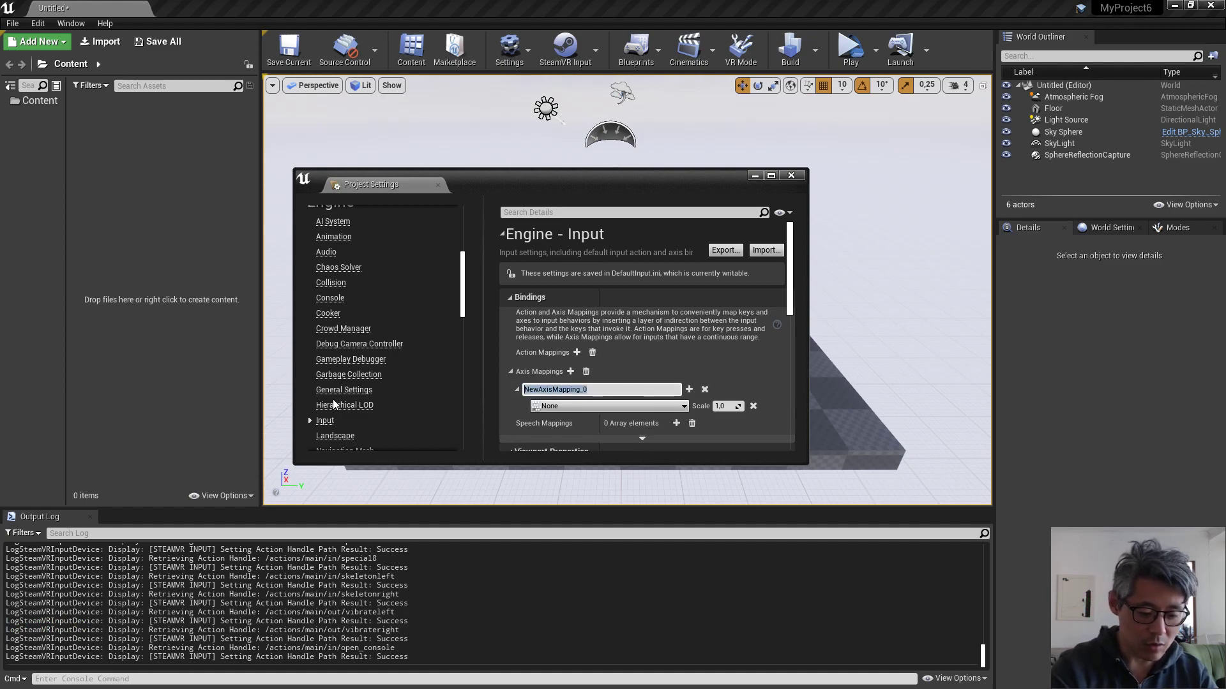
text(MCLeft_X)
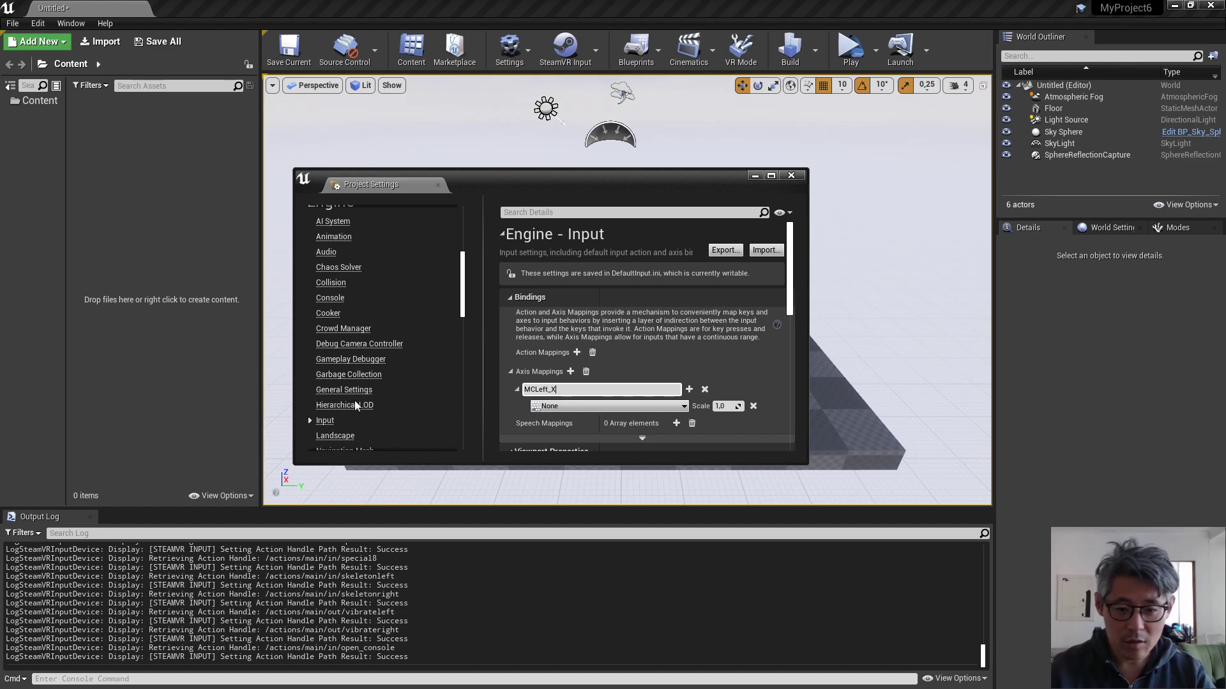
click(610, 406)
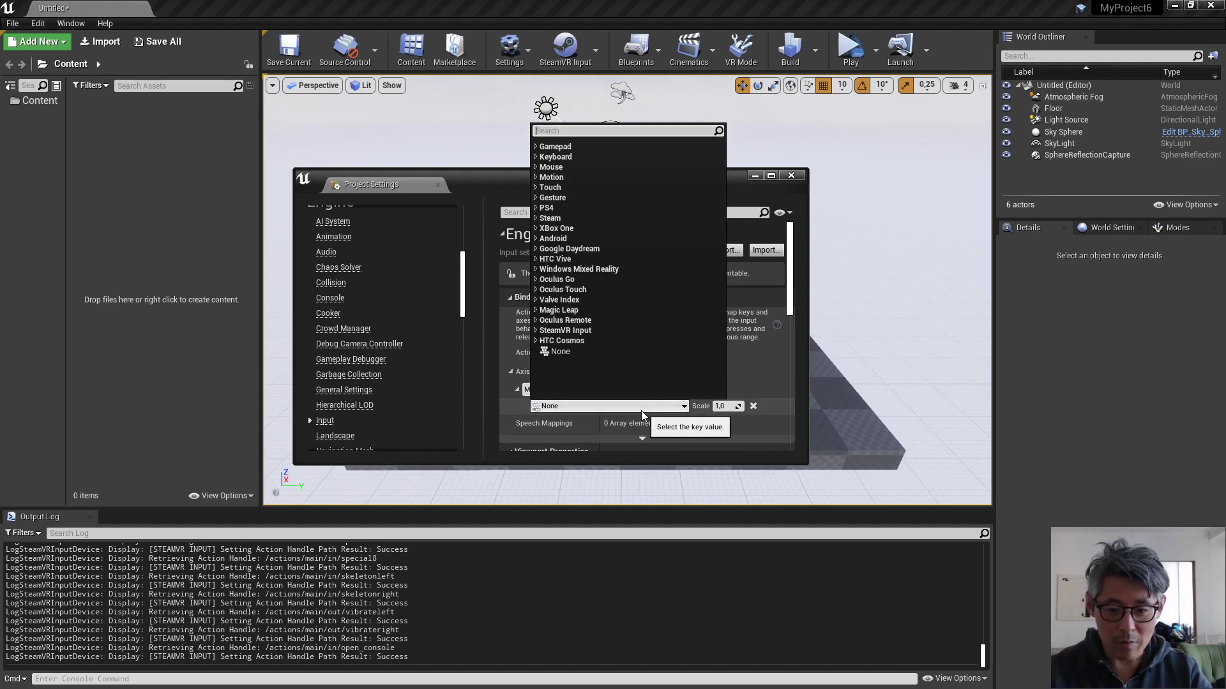
mouse_move(528, 340)
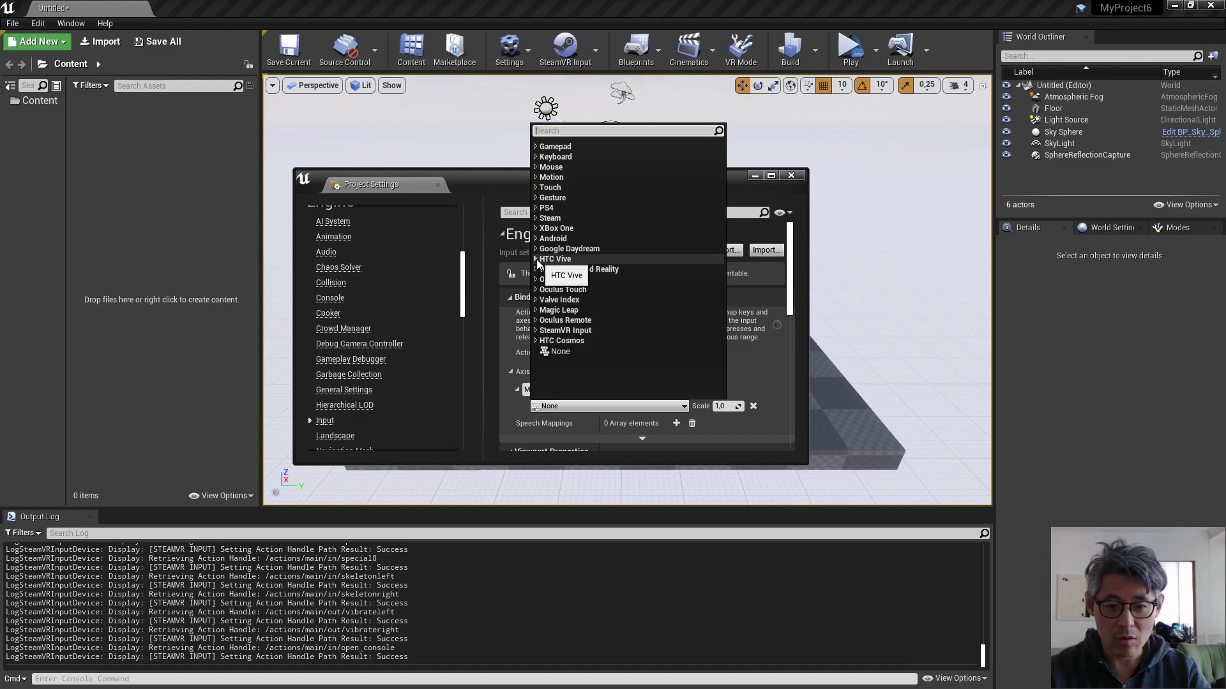
click(555, 258)
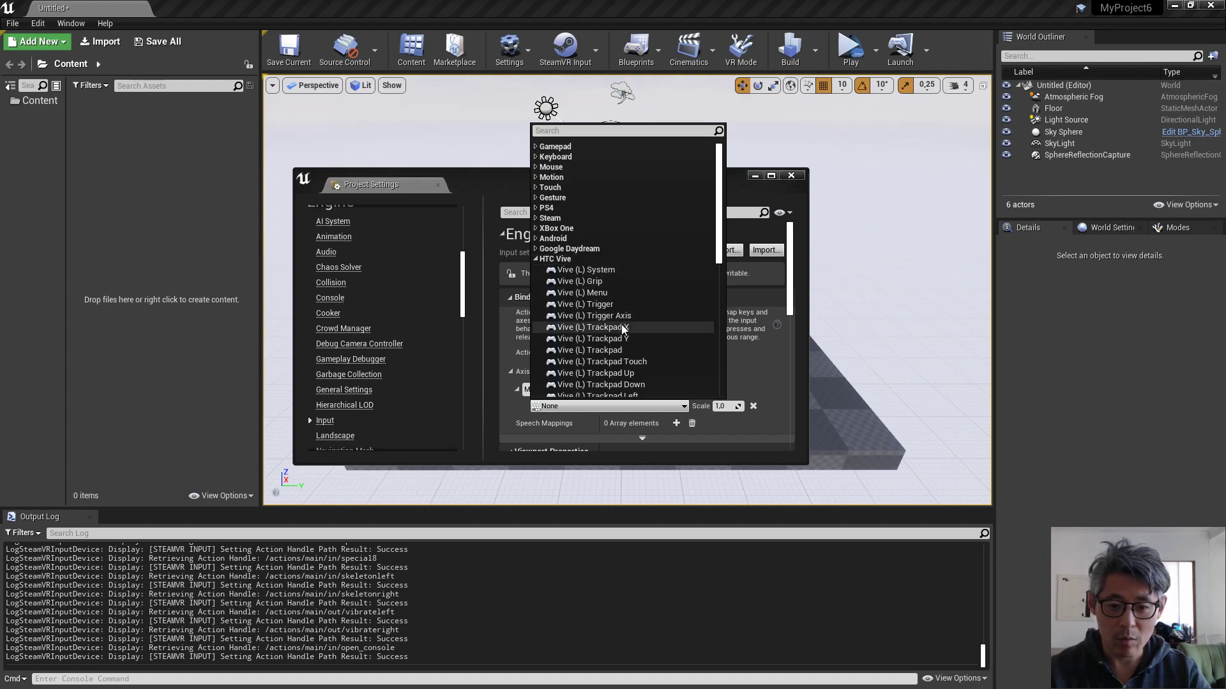
click(593, 327)
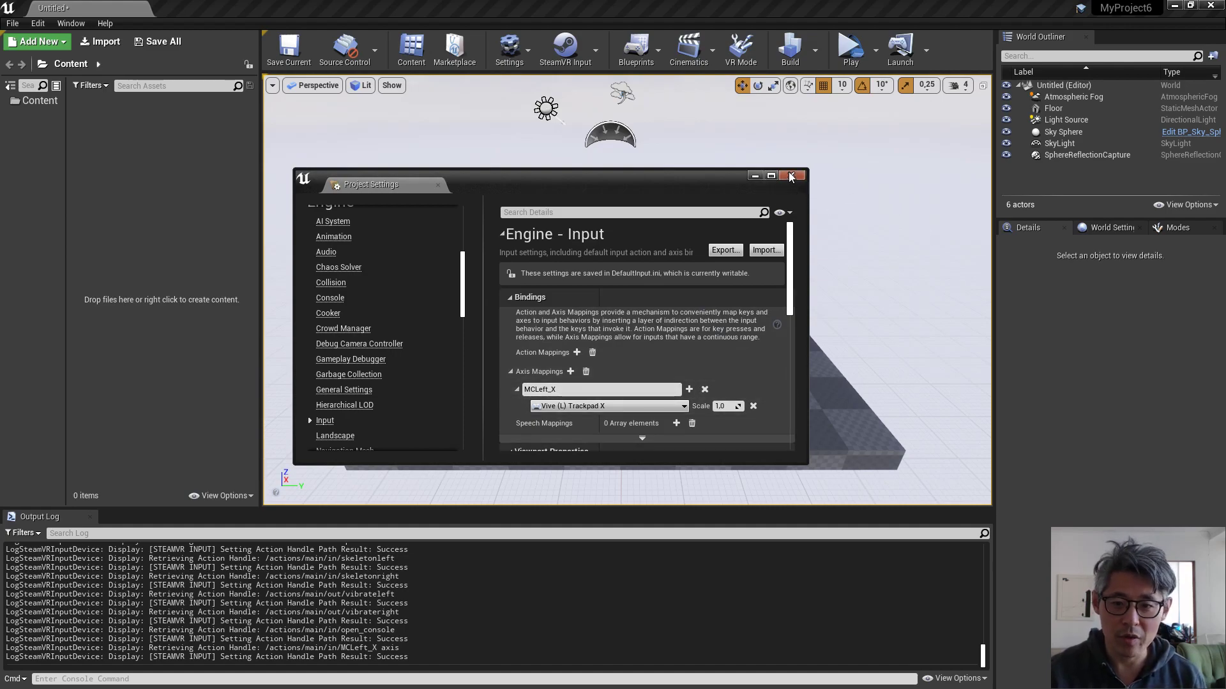
click(791, 175)
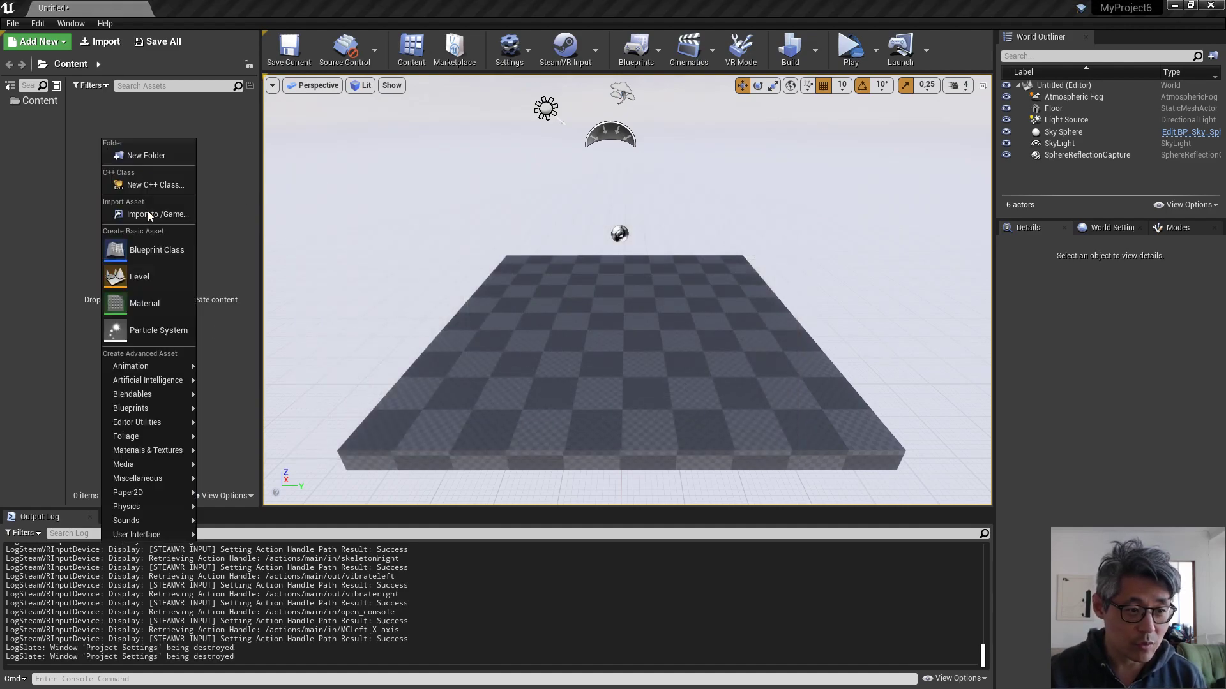
Create the MyMpawn Pawn blueprint and drag it into the level
click(157, 249)
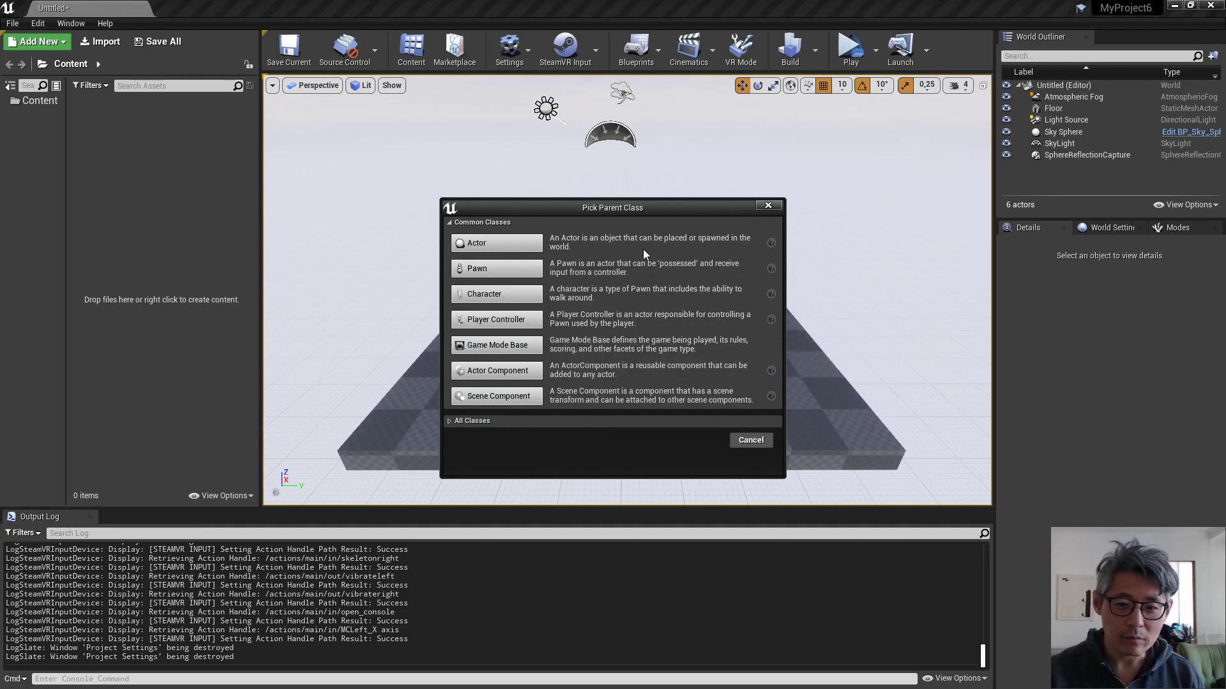
mouse_move(477, 269)
text(MyMpawn)
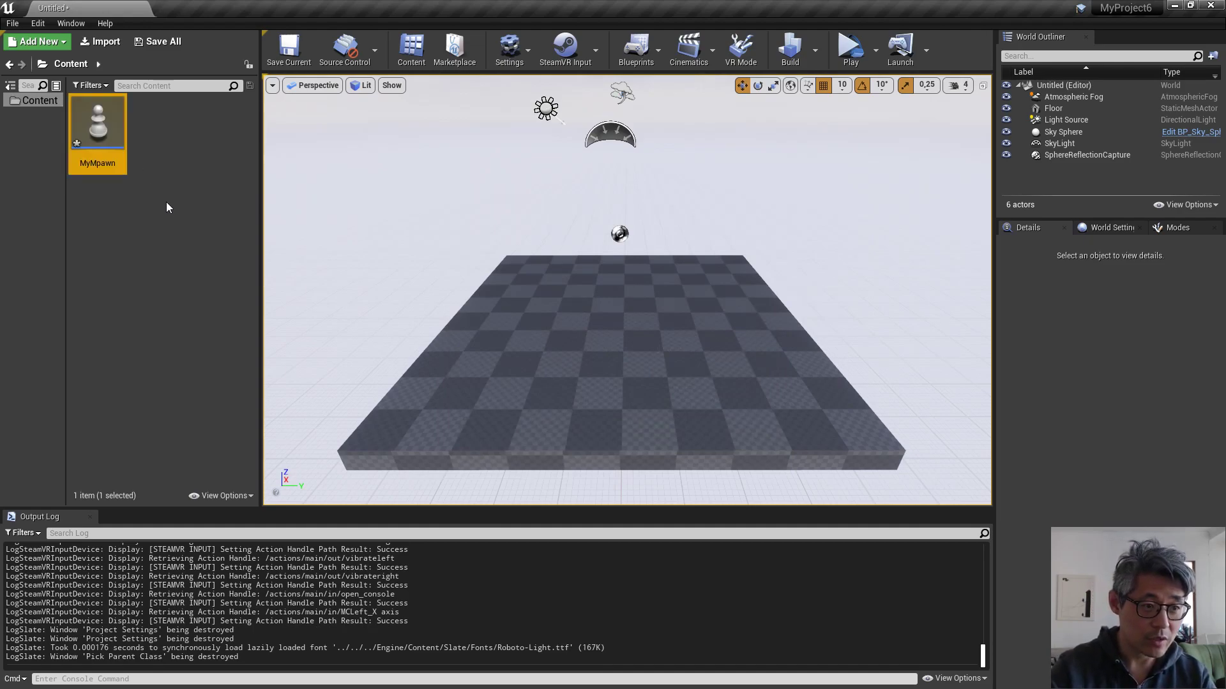
drag(97, 121, 598, 323)
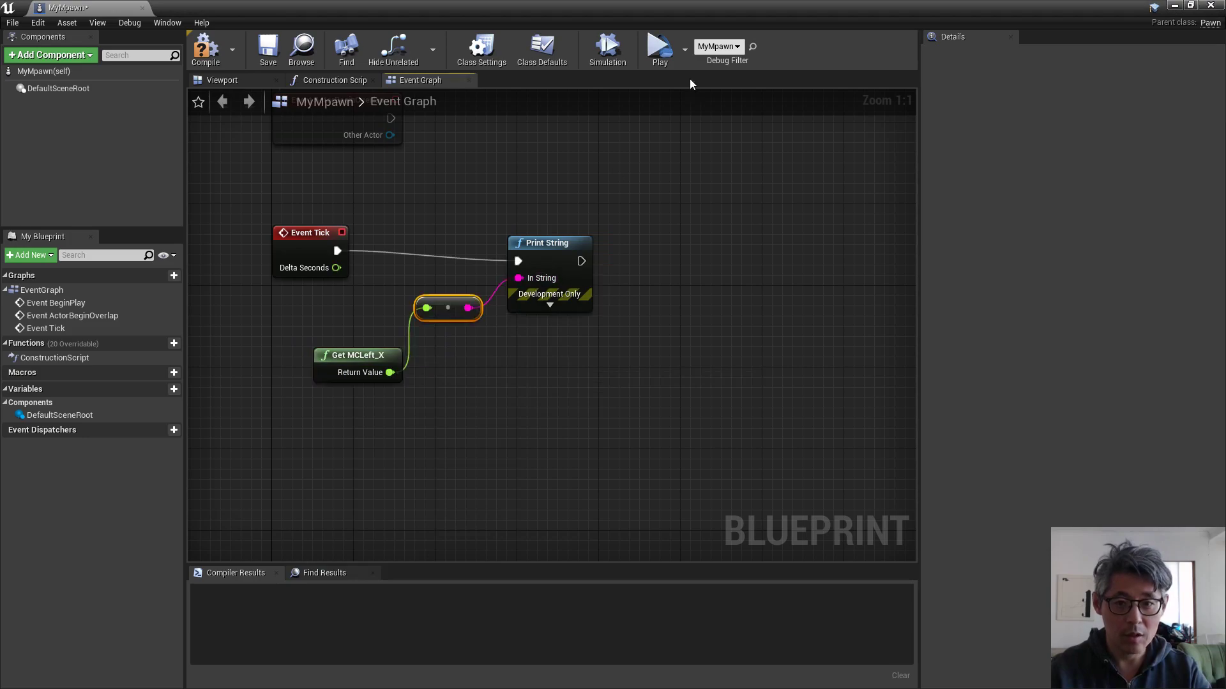
Close the MyMpawn Blueprint editor to return to the level editor
click(659, 48)
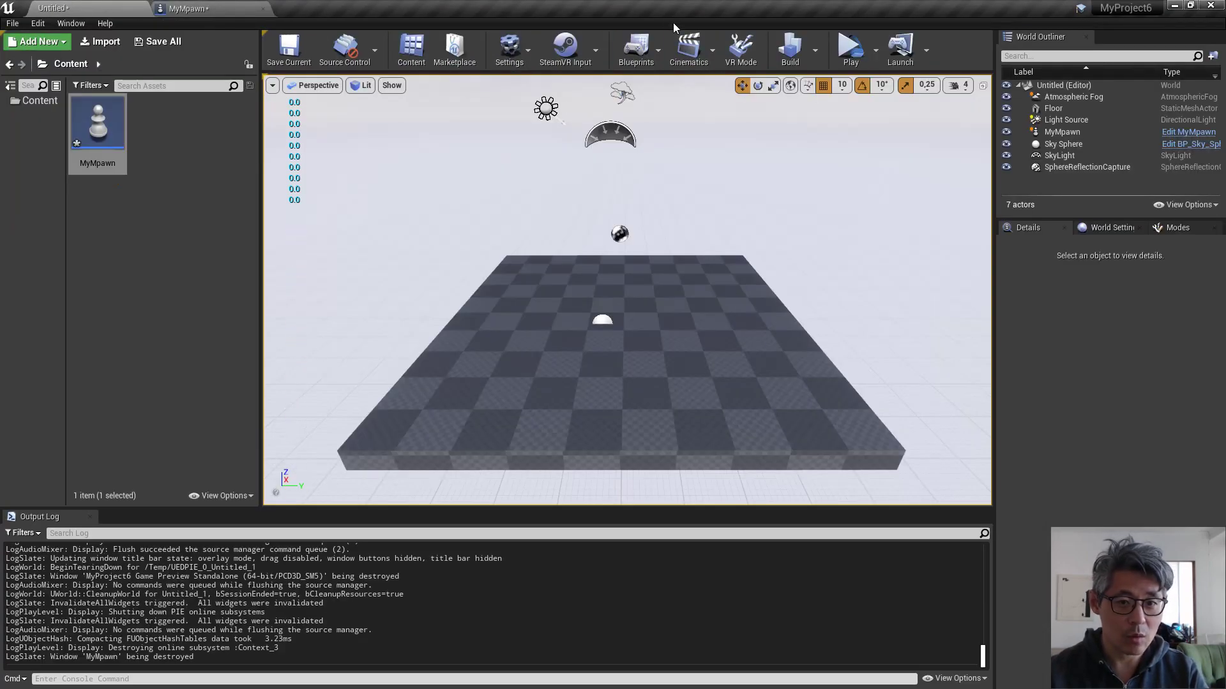
In Project Settings Input, add axis mapping MCLeft_Y bound to Vive (L) Trackpad Y
click(509, 49)
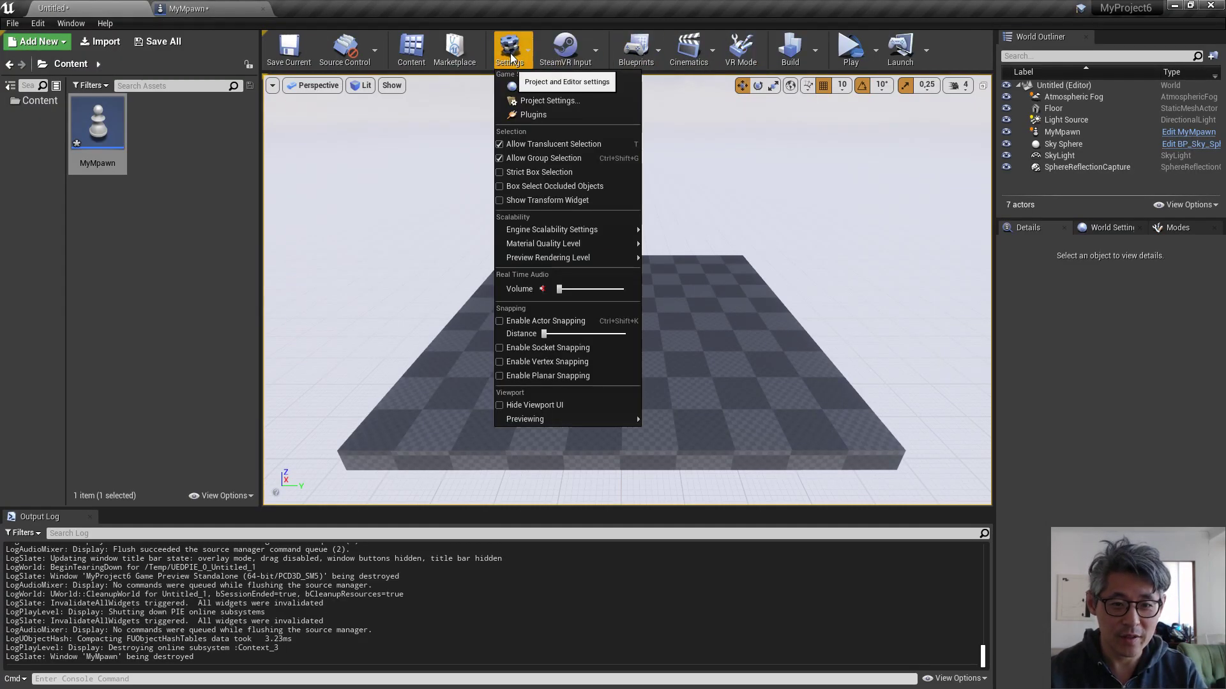
click(549, 100)
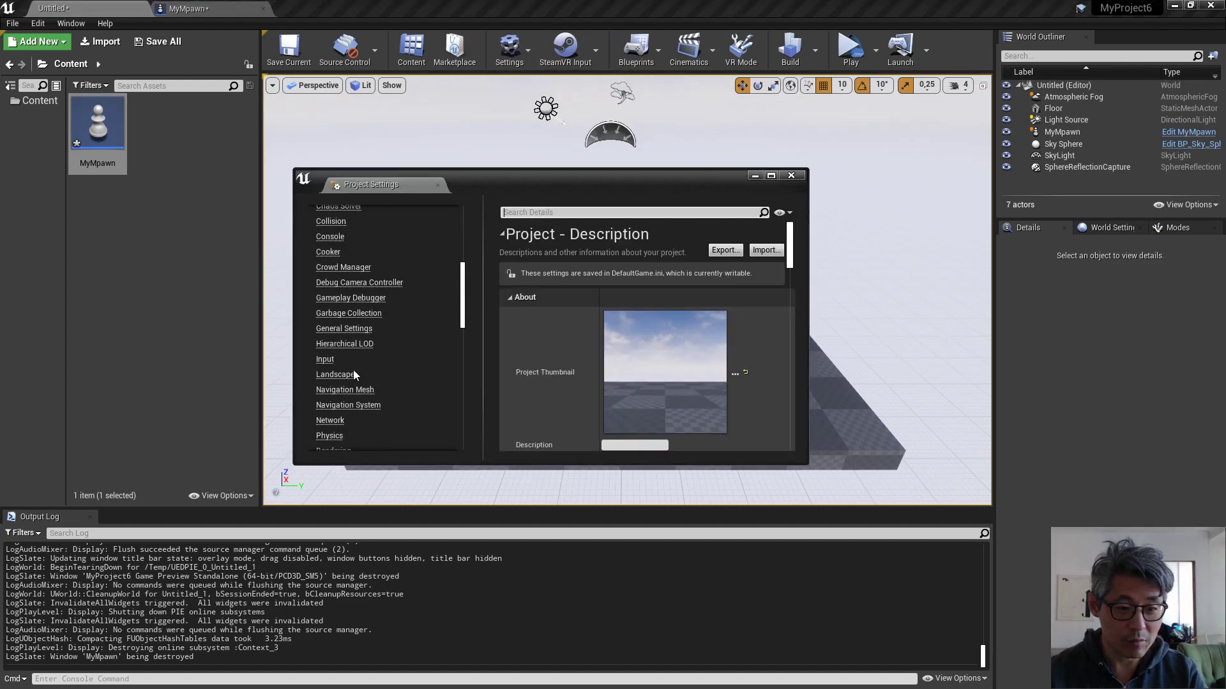
click(325, 318)
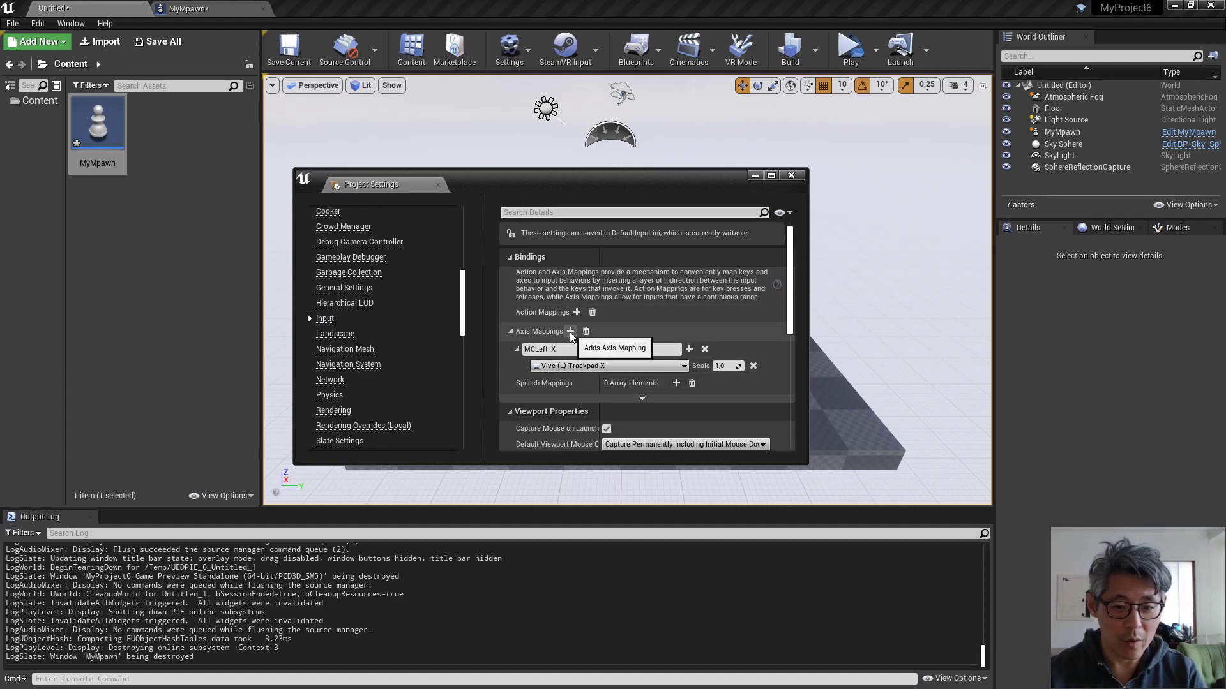
click(570, 330)
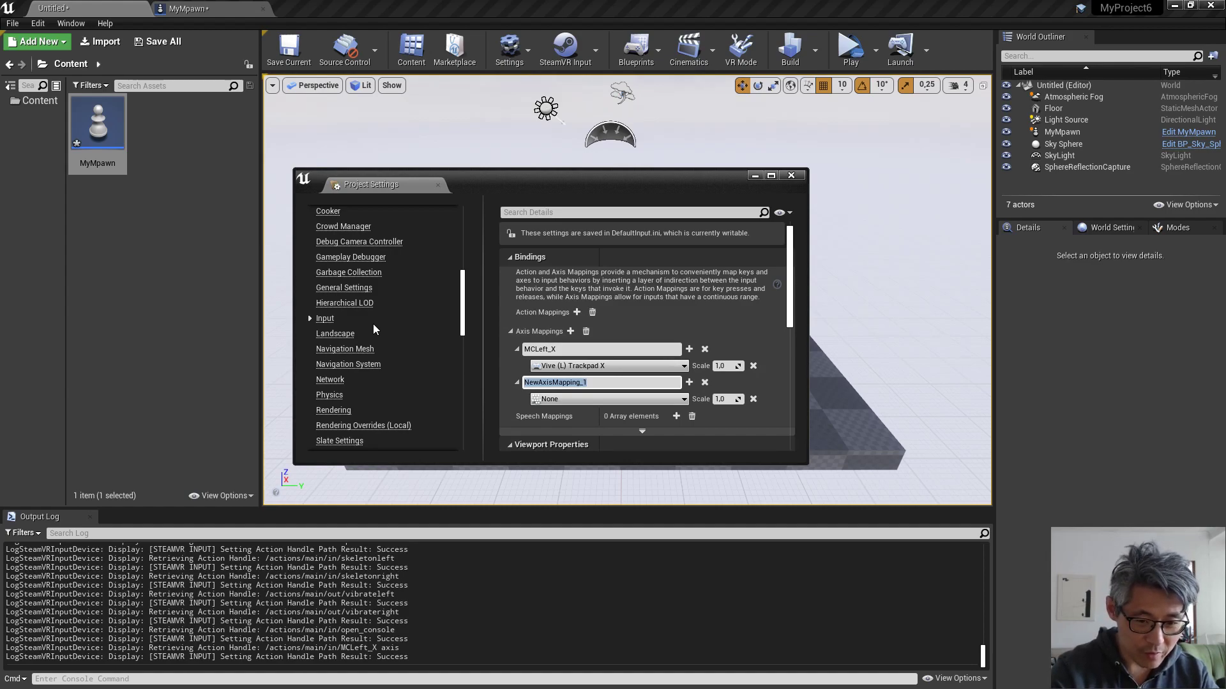
text(MCLeft_Y)
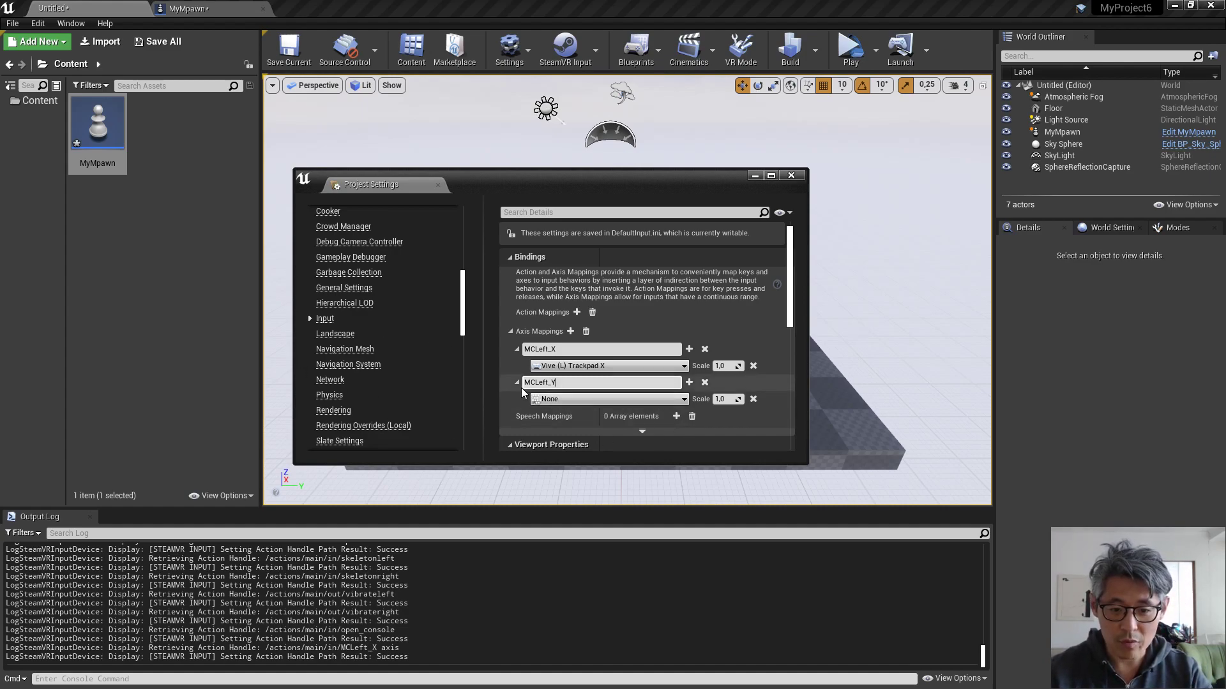
click(607, 398)
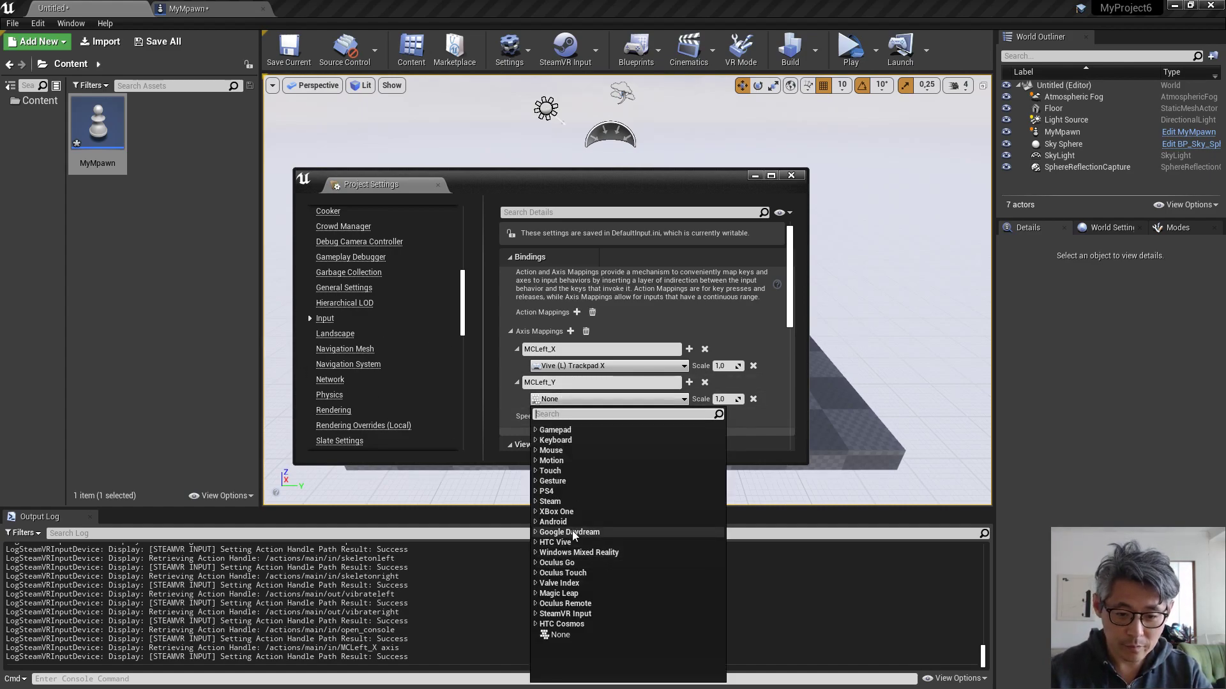
click(555, 542)
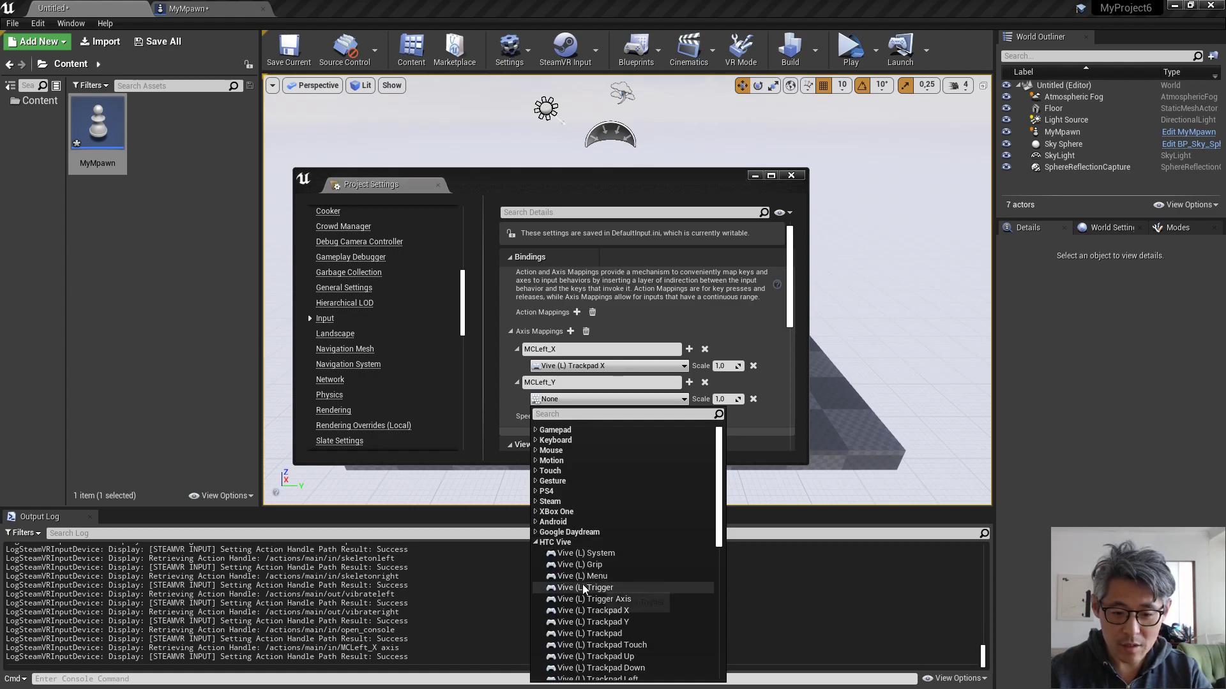
click(593, 621)
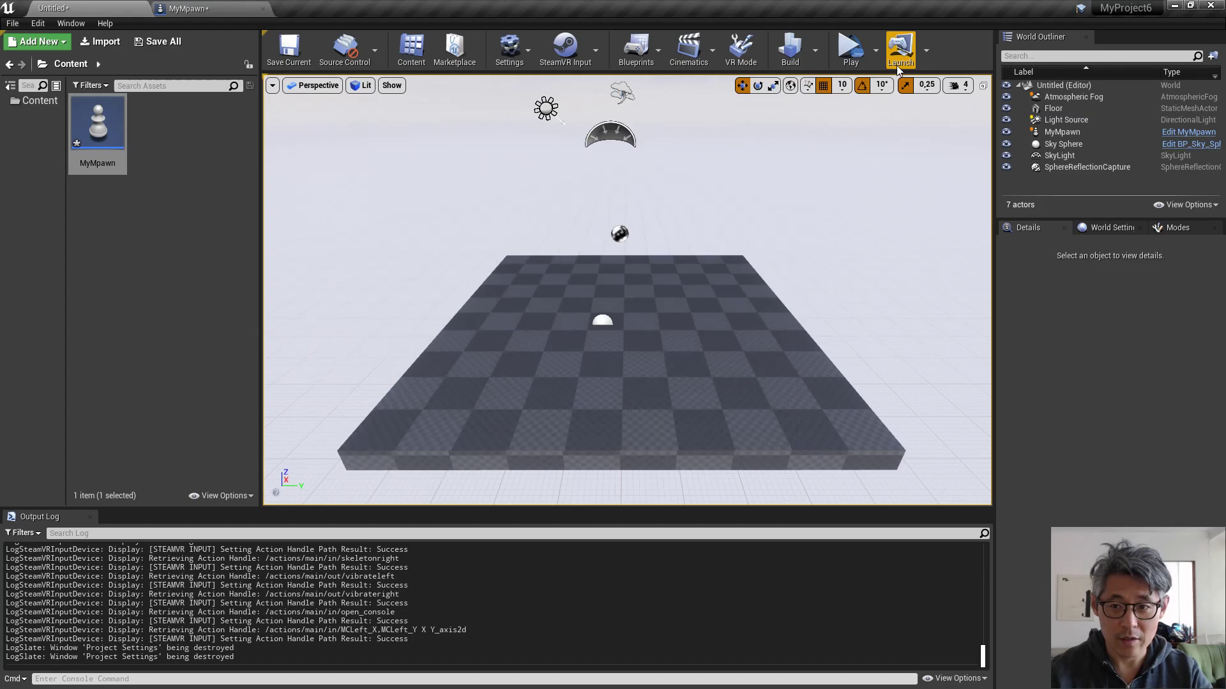
Test-play, set MyMpawn's Auto Possess Player to Player 0, and play again
click(899, 49)
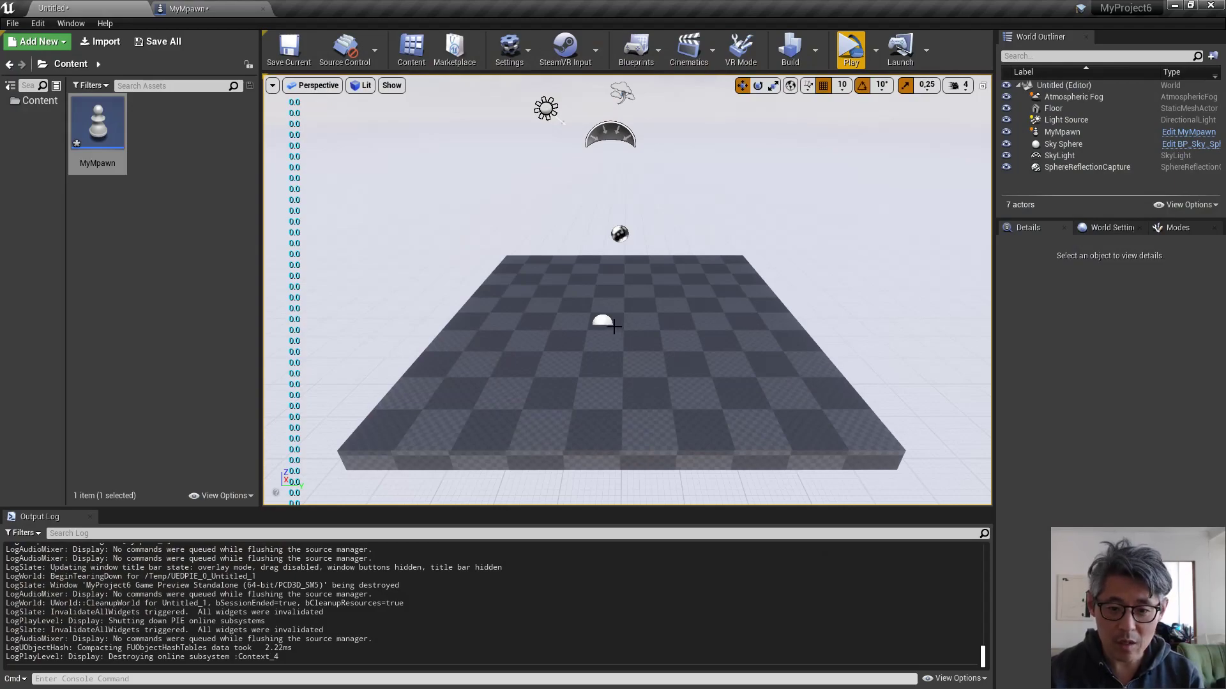
click(602, 323)
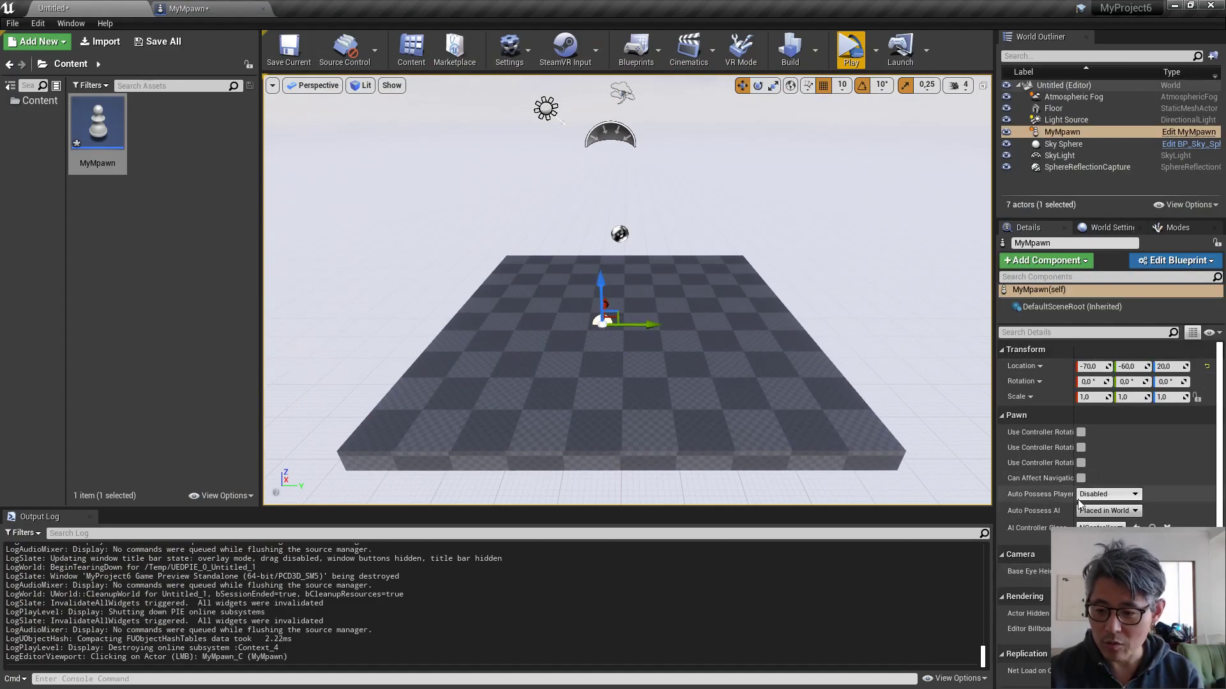
click(1106, 493)
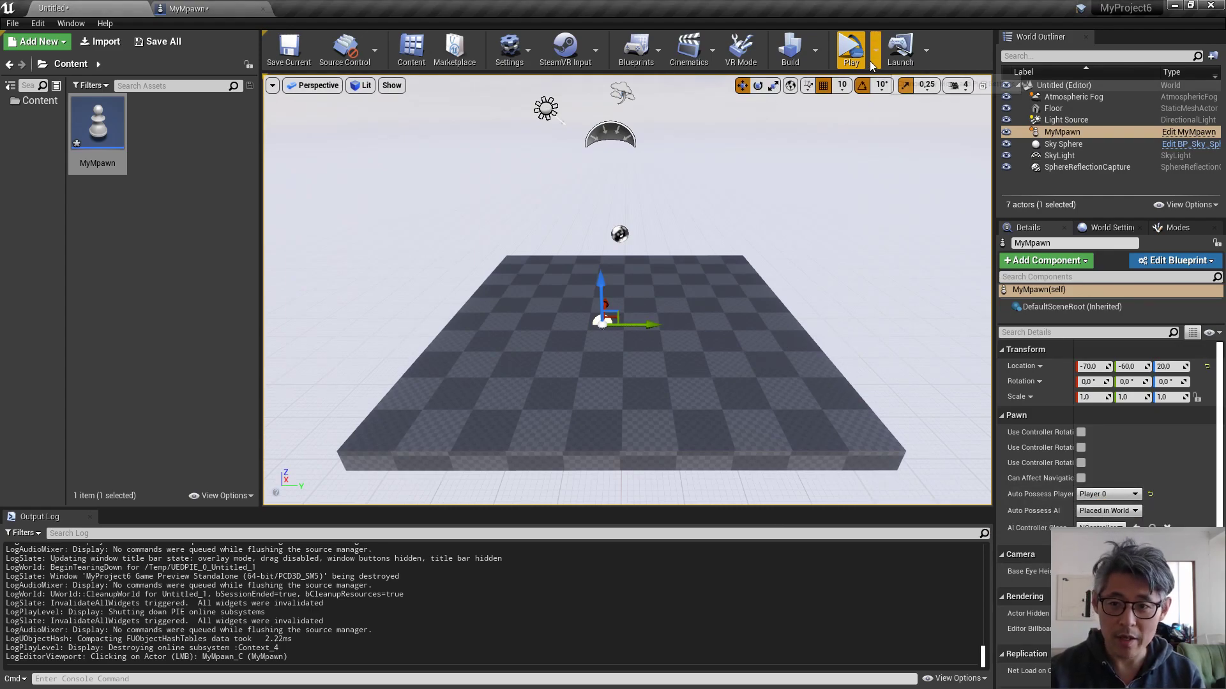
click(850, 49)
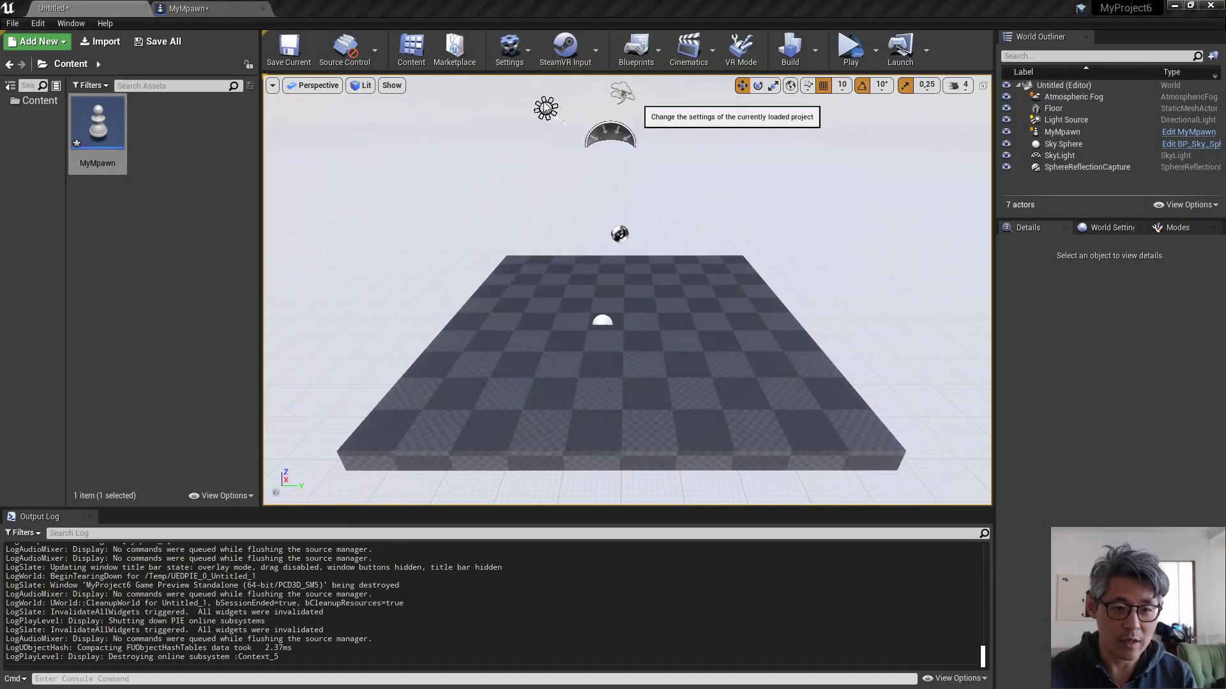
click(508, 46)
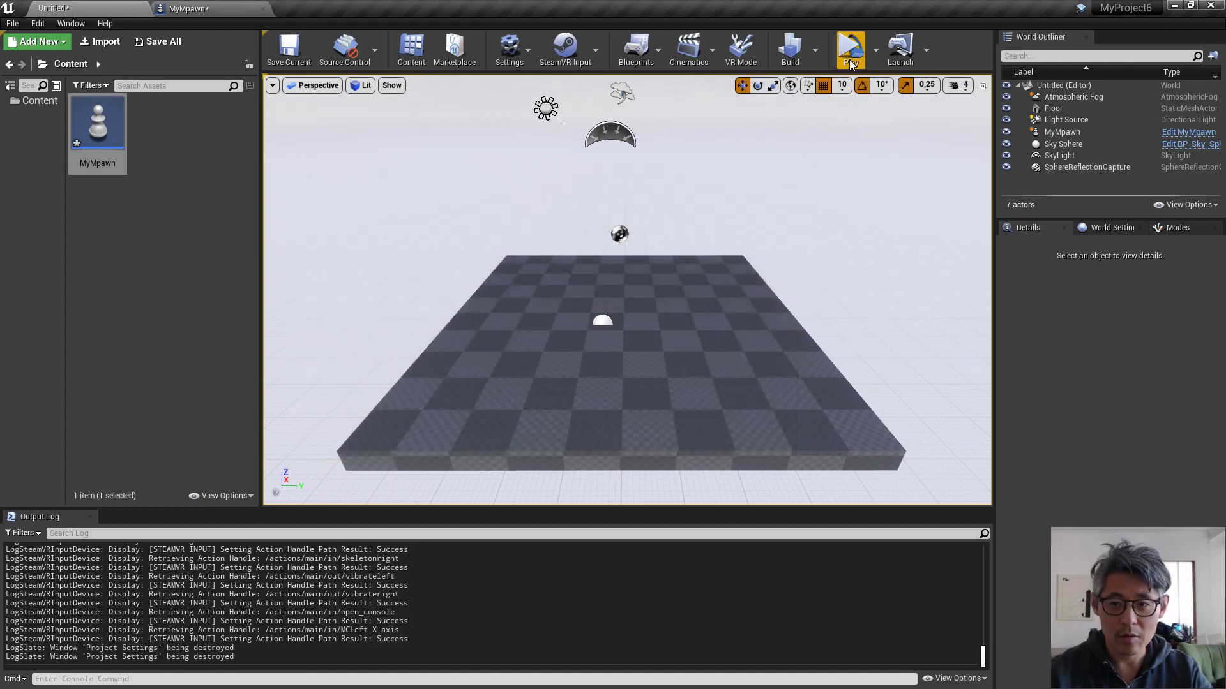
Start another test play of the level
click(850, 48)
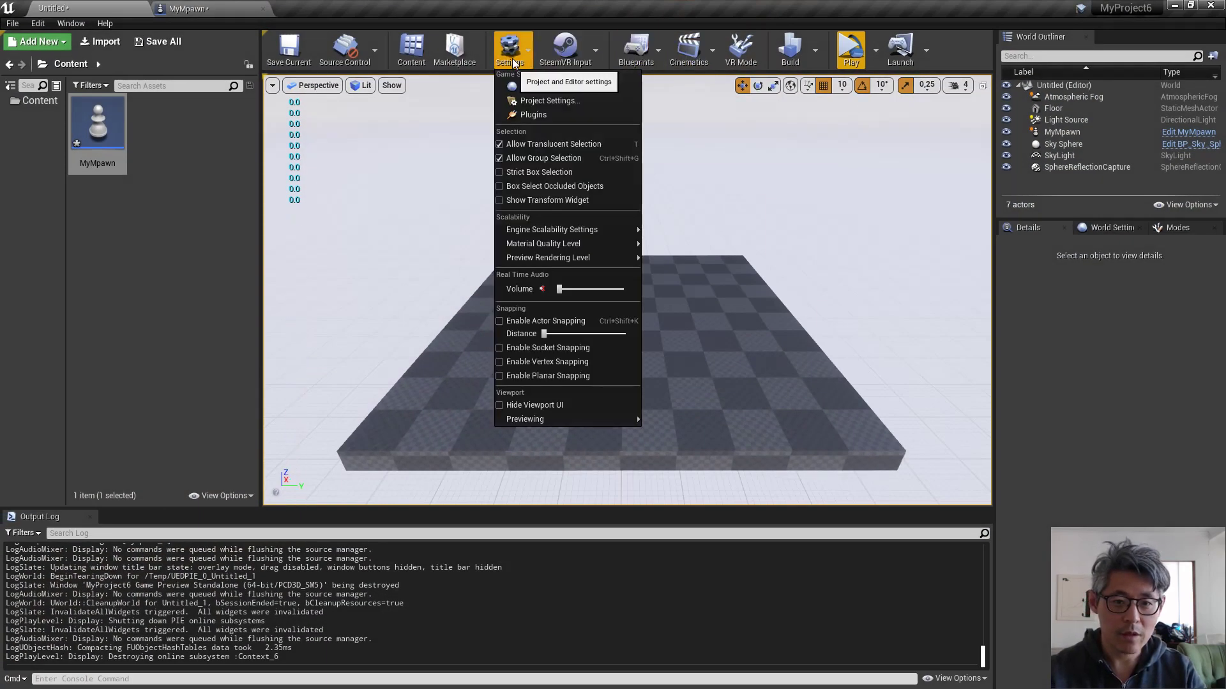
Remove the MotionControllerLeft_Y axis mapping from Input settings and close Project Settings
click(550, 101)
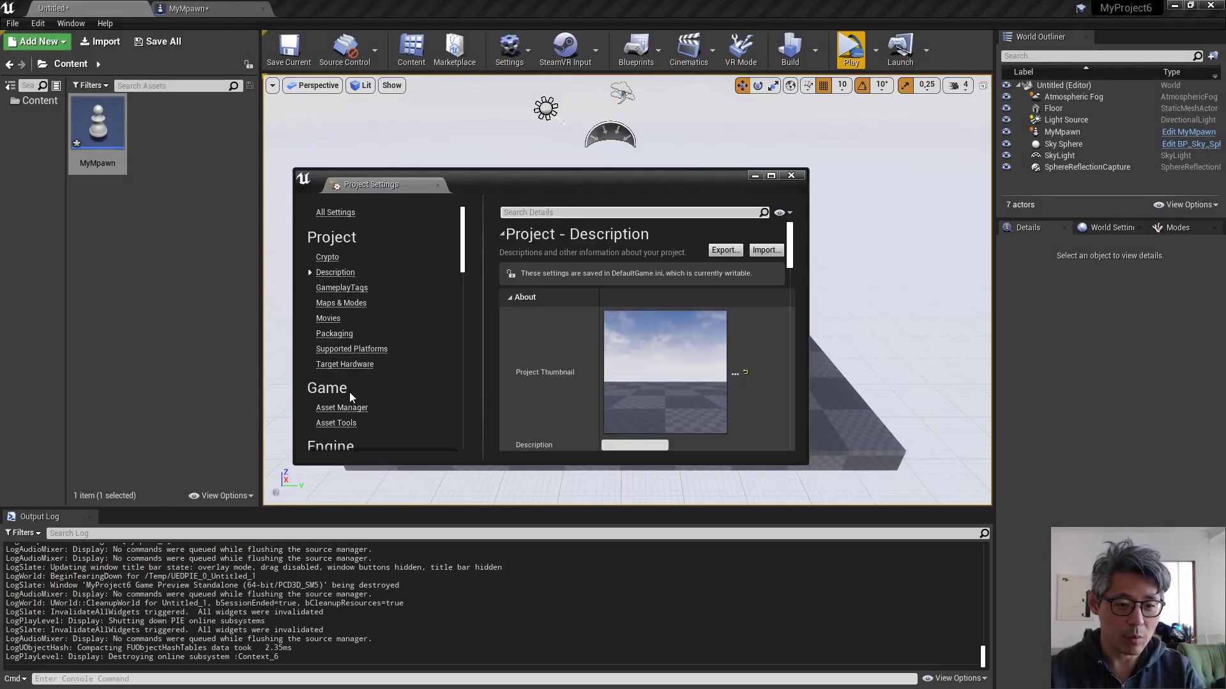
scroll(down, 3)
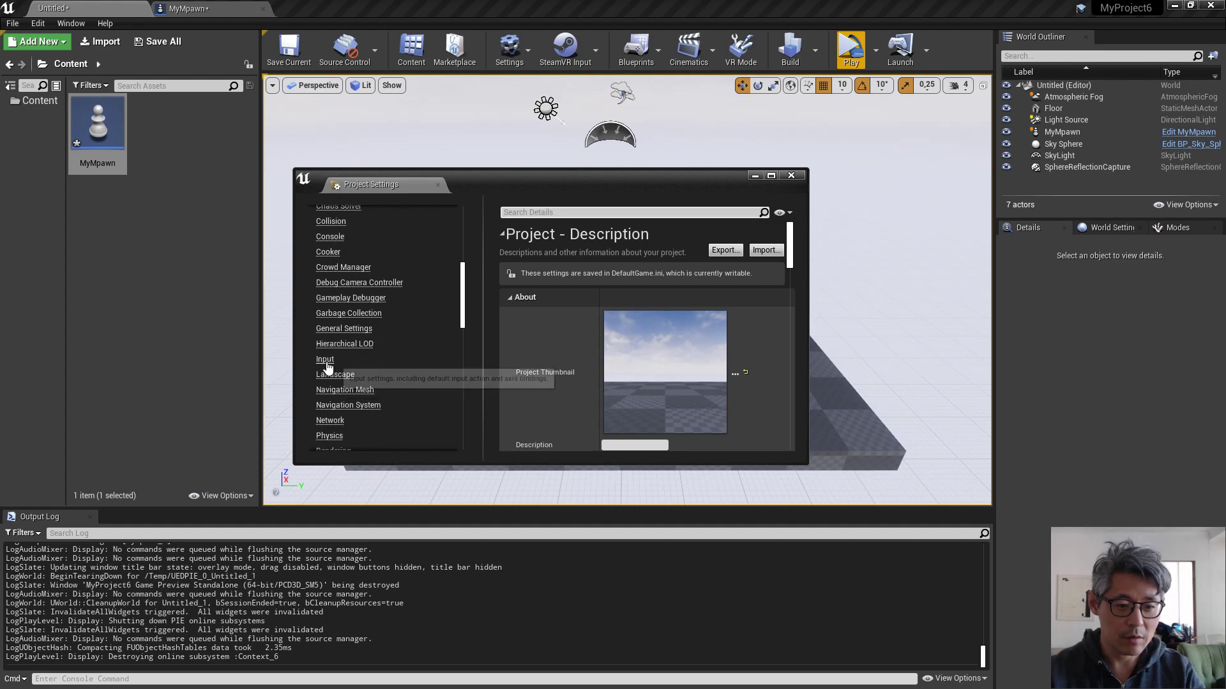
click(324, 359)
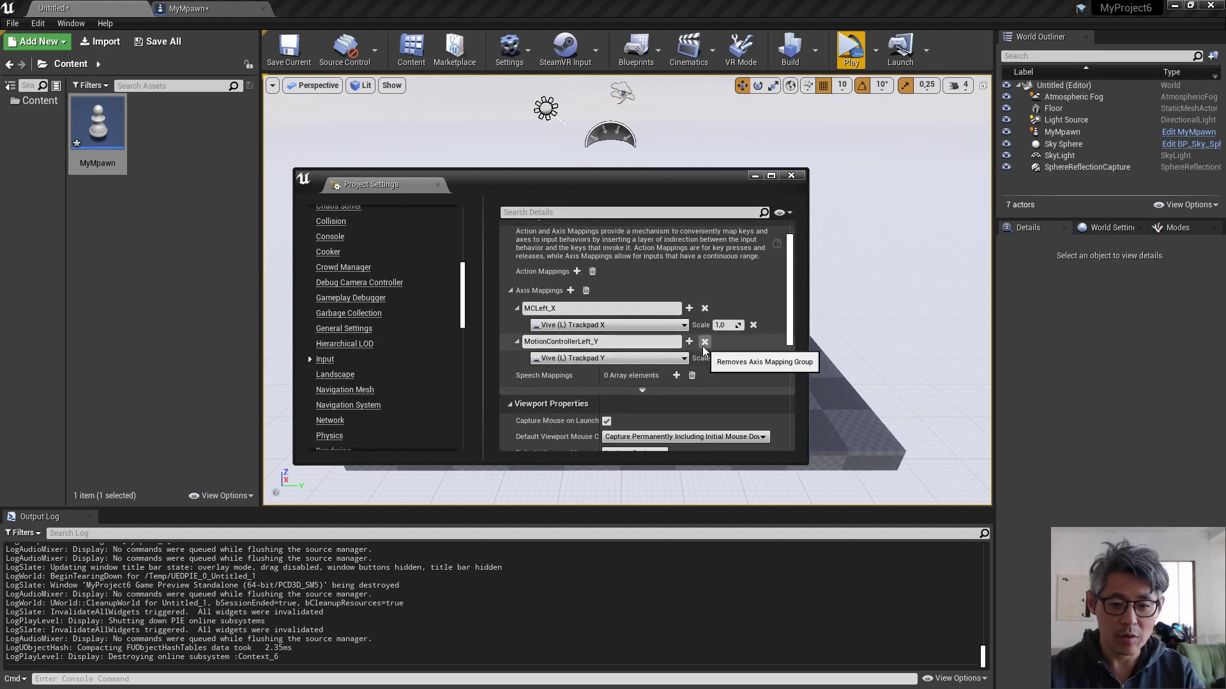
click(703, 341)
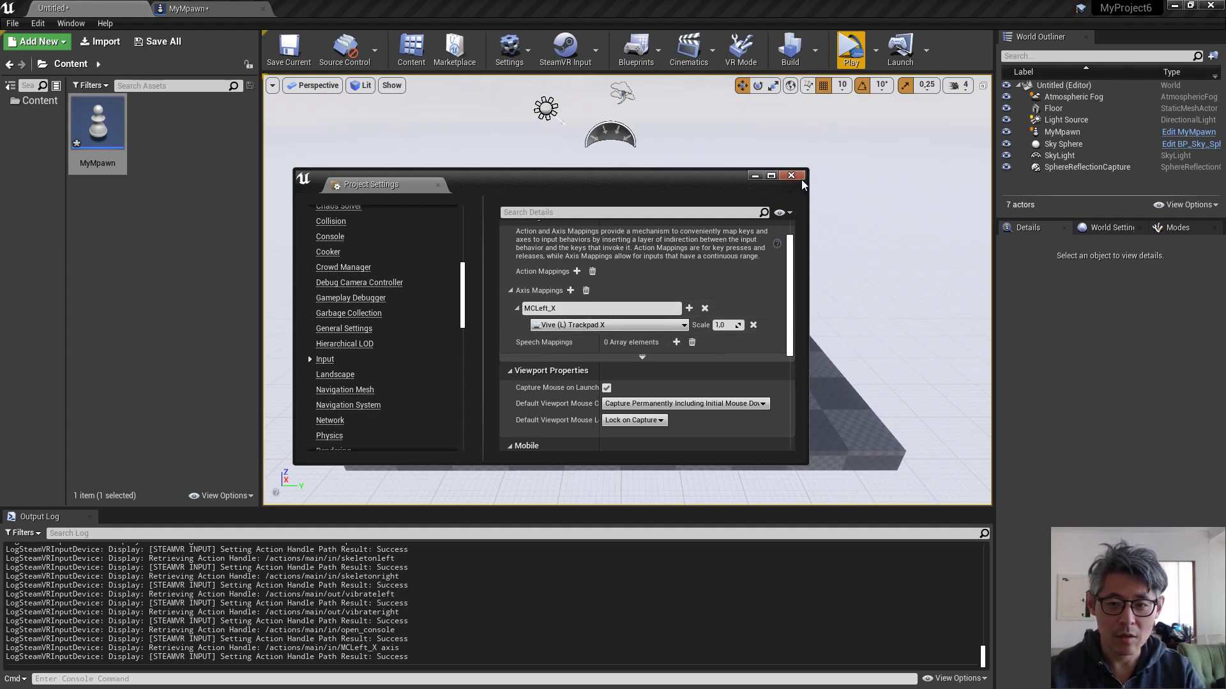
click(849, 46)
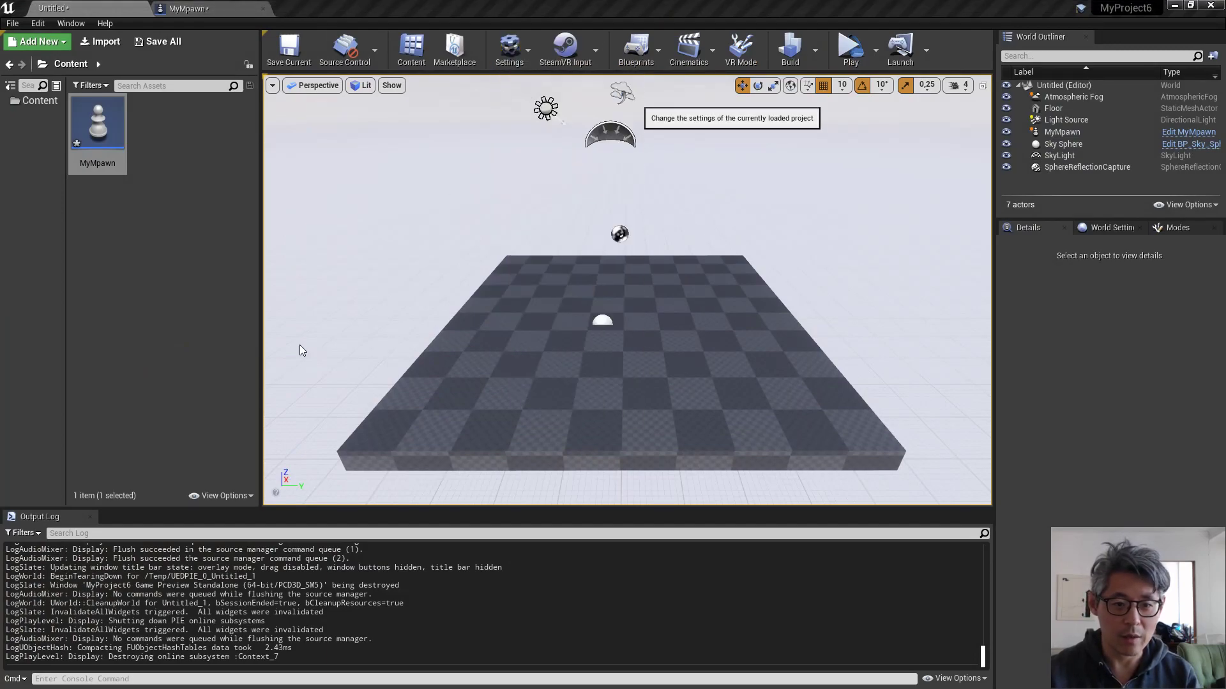
Add axis mapping Something_Y bound to Vive (L) Trackpad Y, then play the level
click(508, 46)
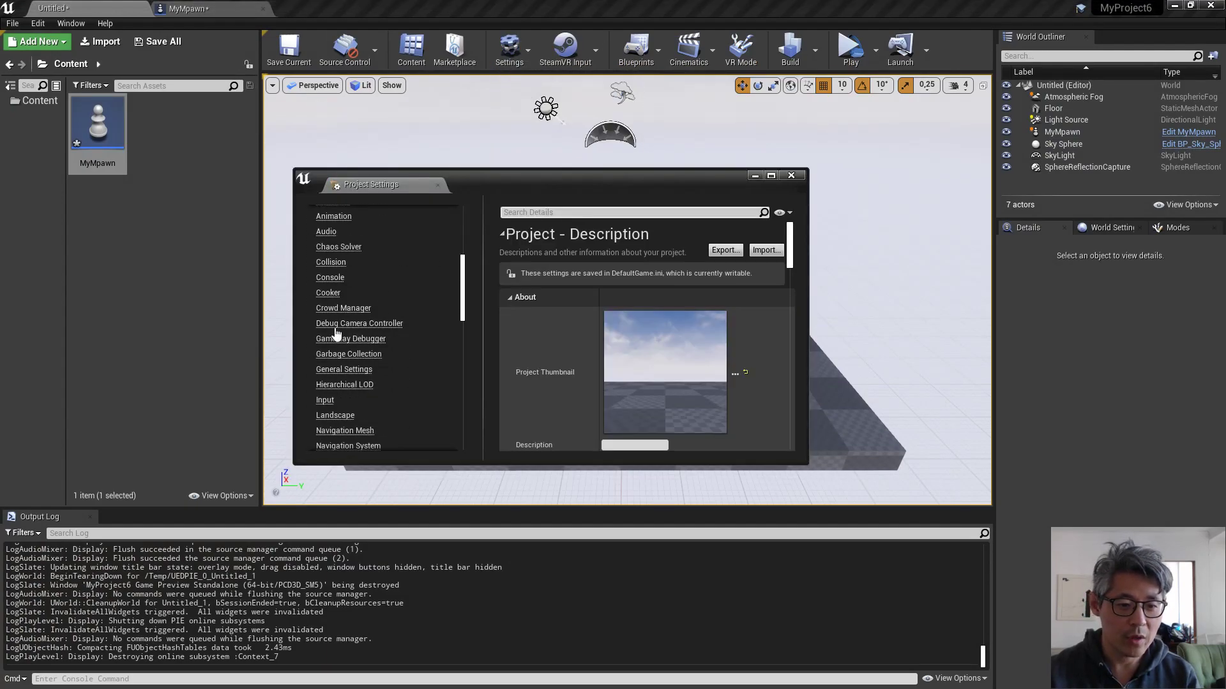
click(324, 399)
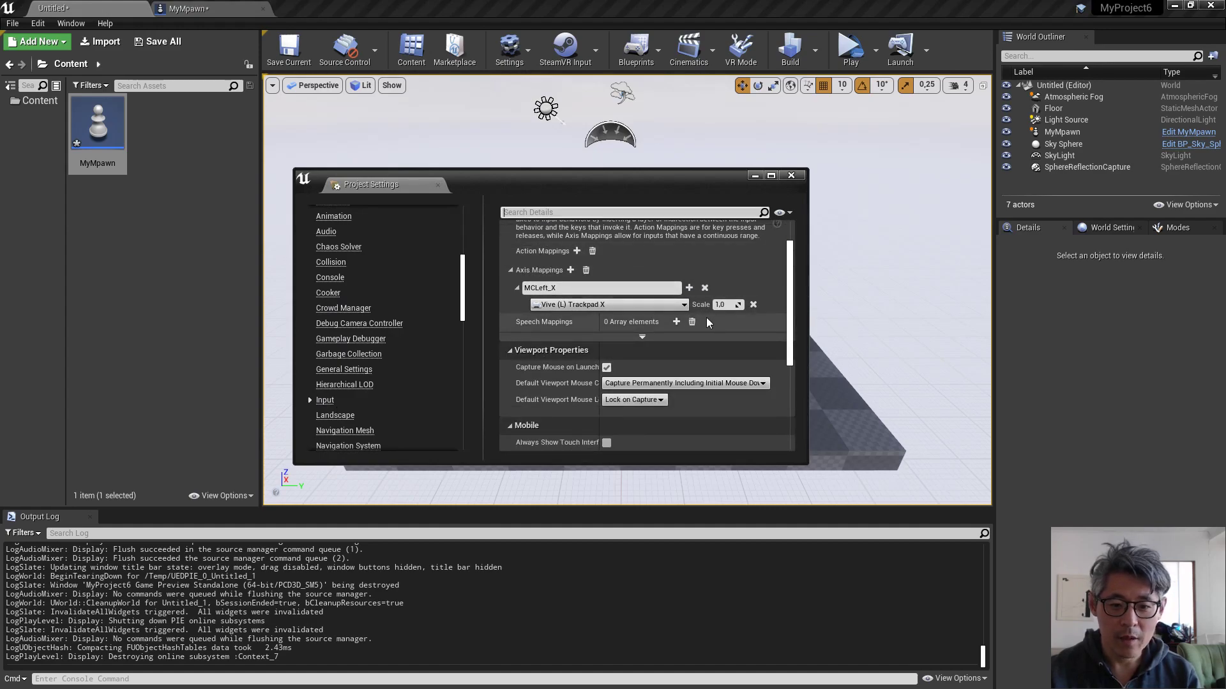
click(569, 269)
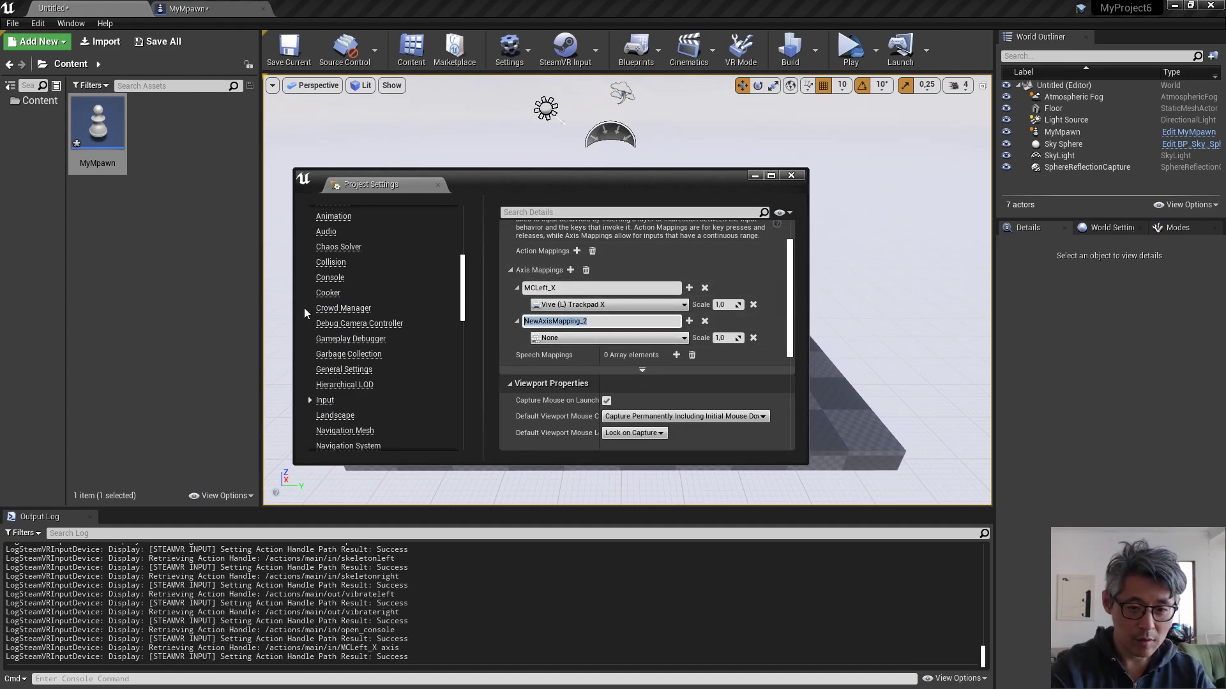
text(Something)
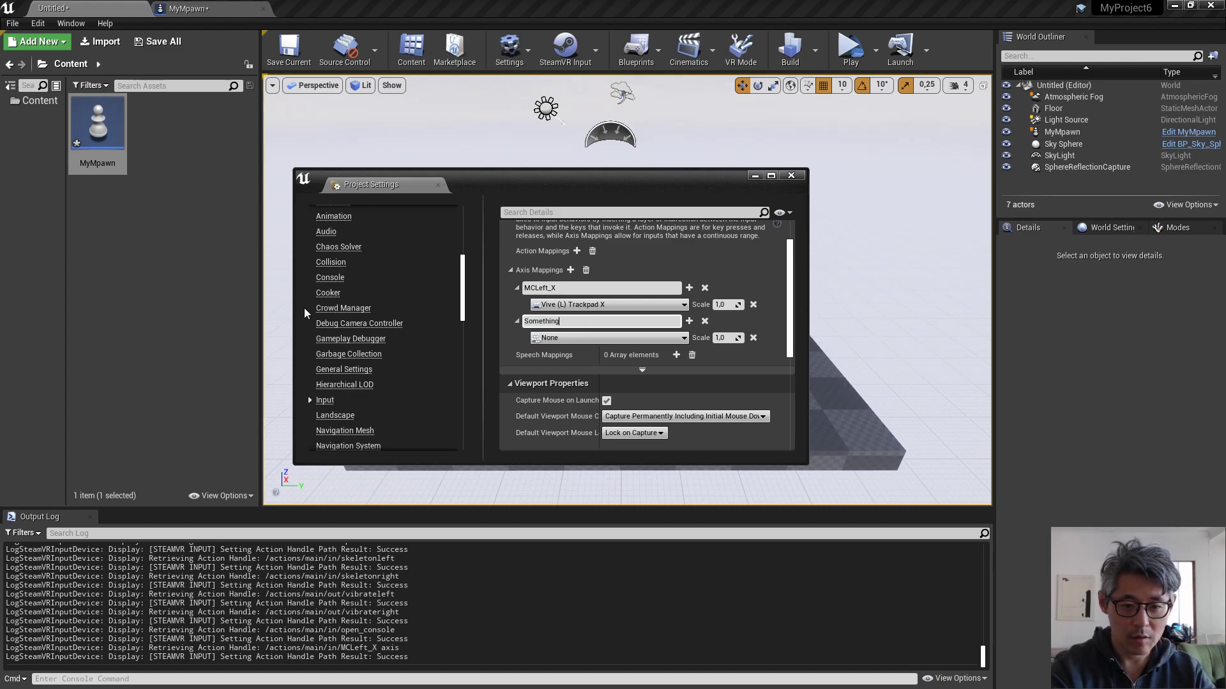
text(_Y)
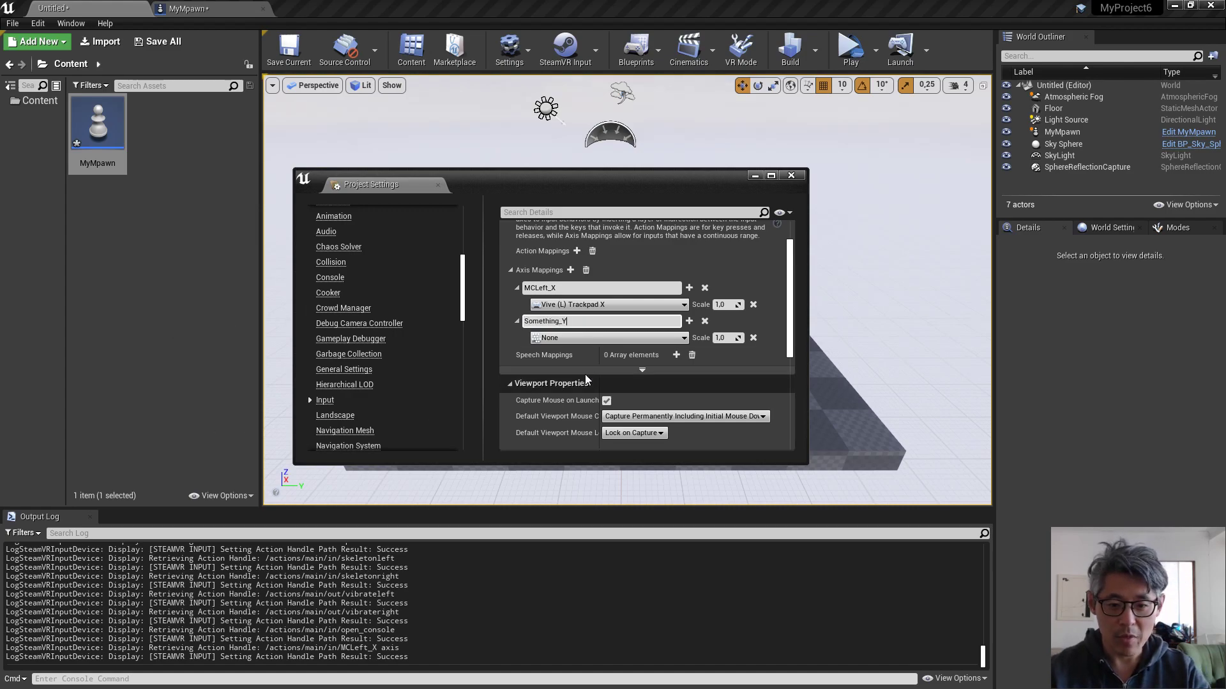
click(608, 338)
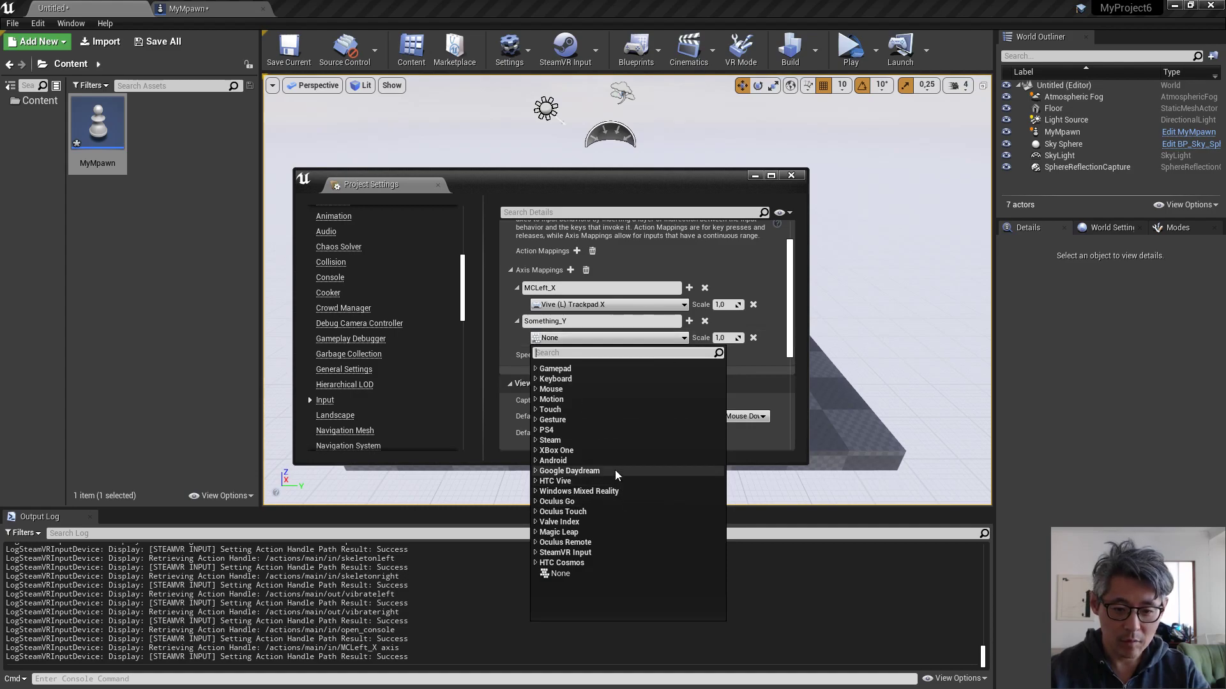
click(554, 480)
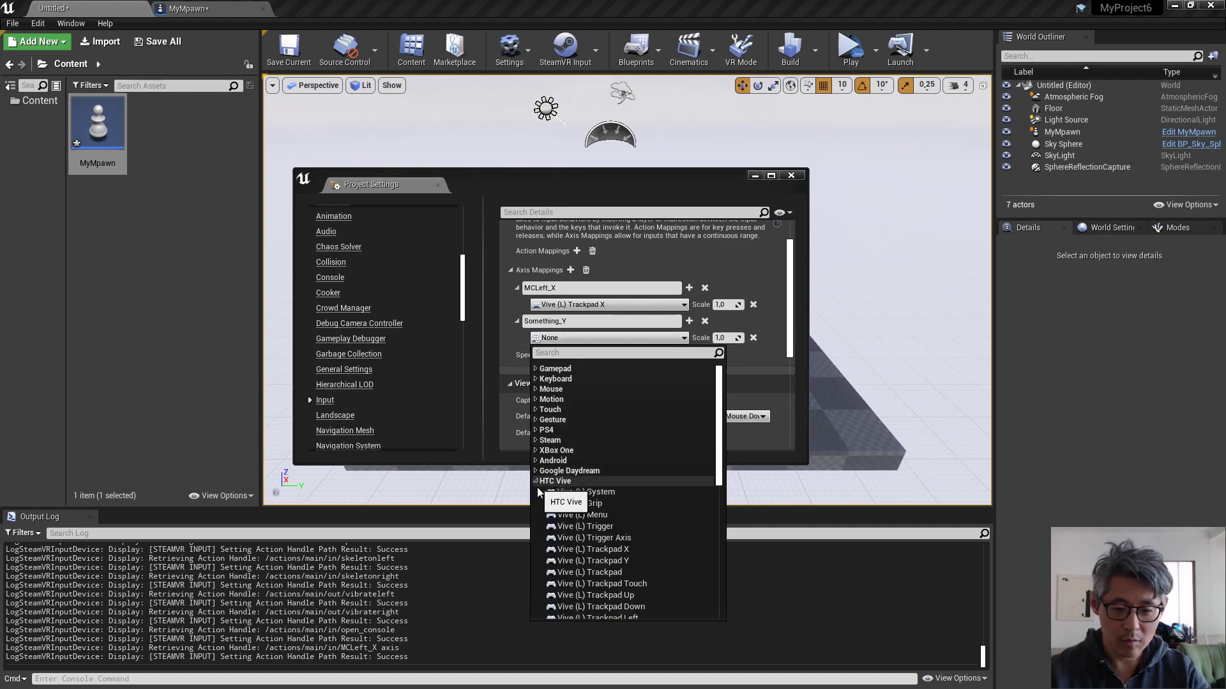
click(596, 561)
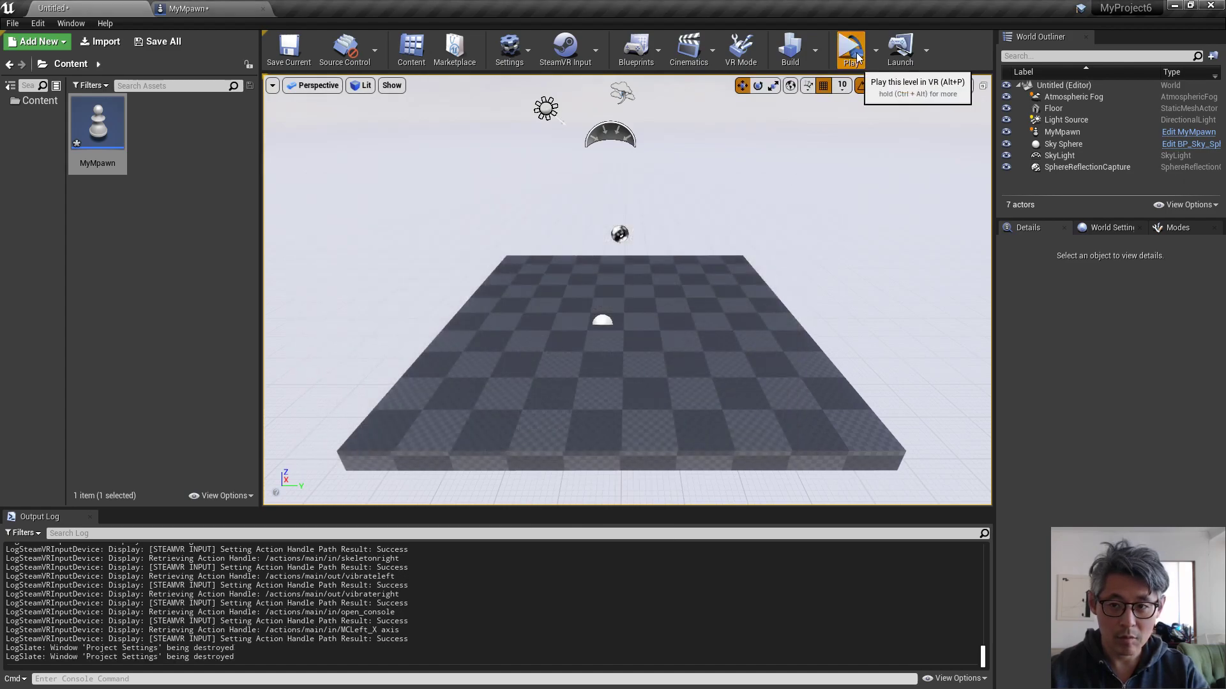
click(850, 49)
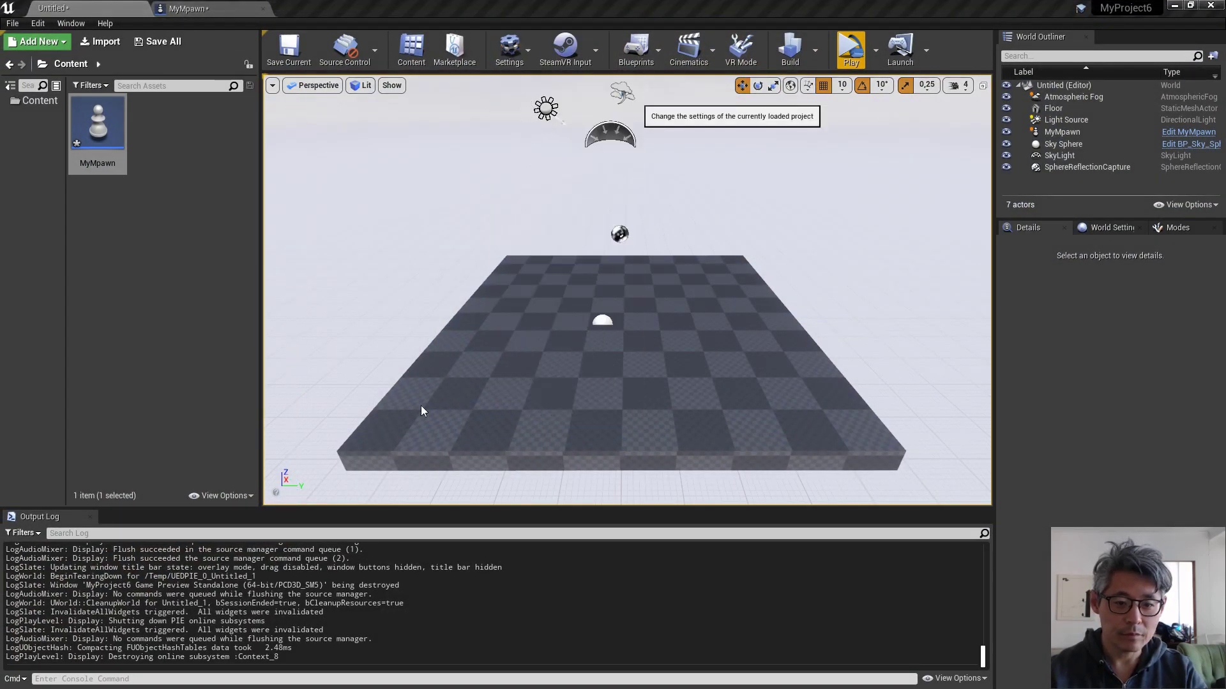
Rename Something_Y to MCLeft_Y, close settings, and select the MyMpawn actor
click(508, 47)
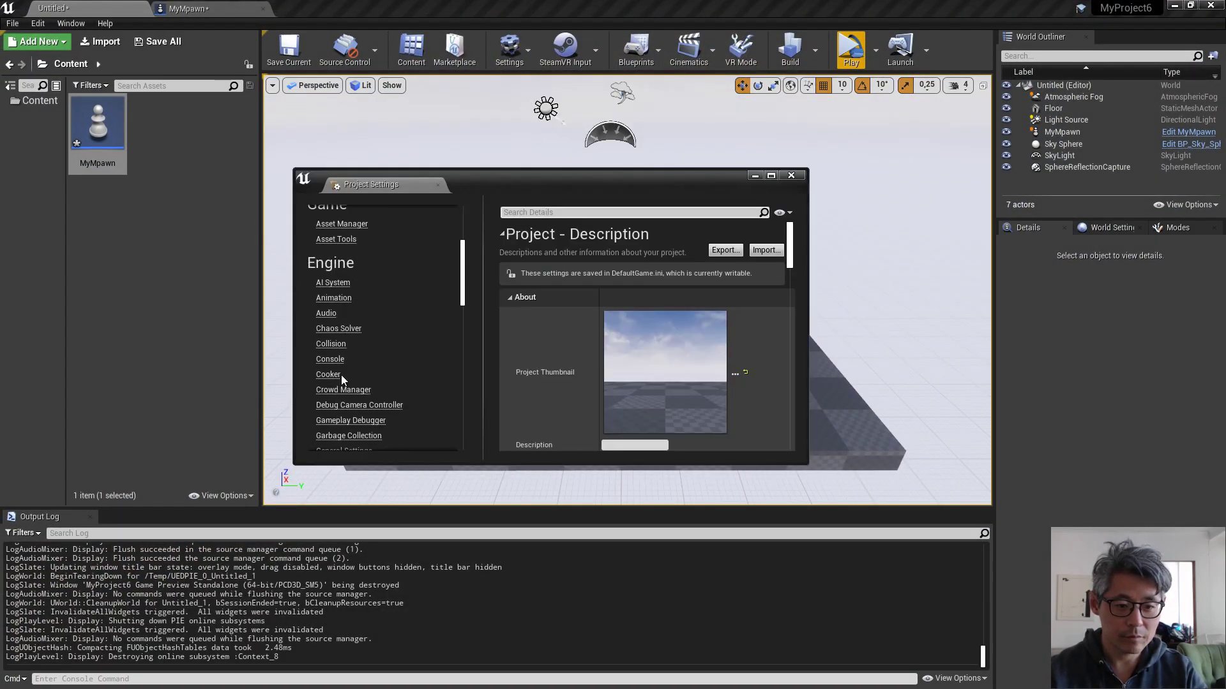
click(325, 338)
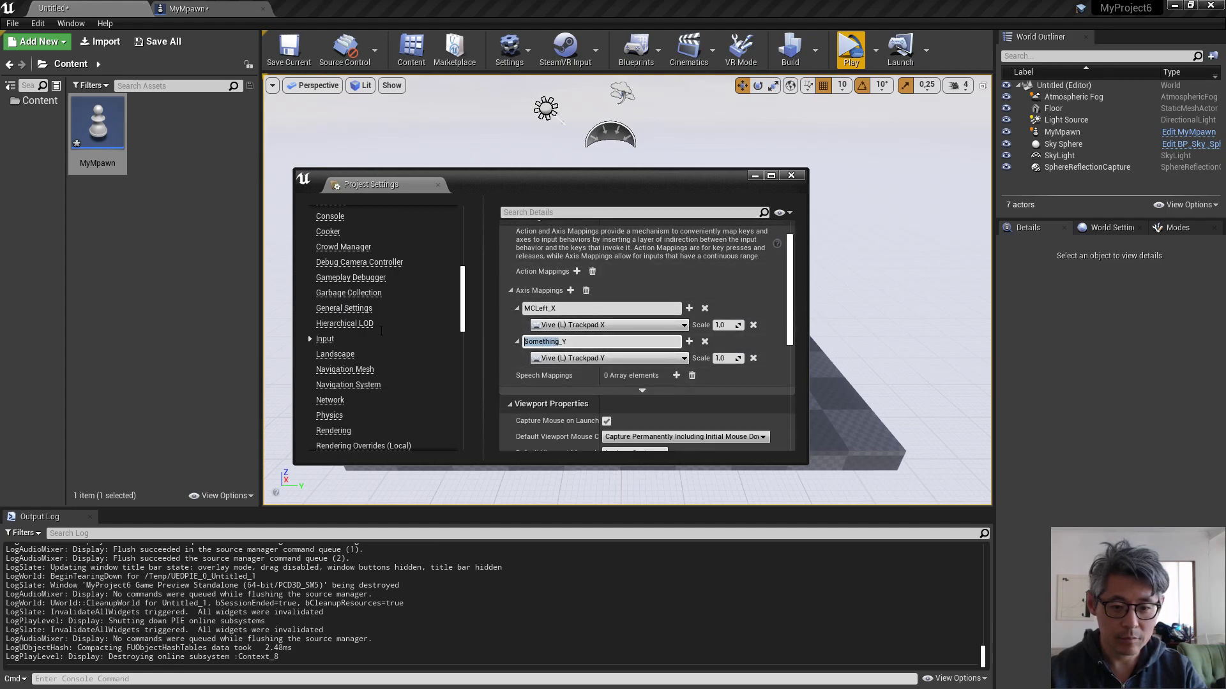
text(MCLeft_Y)
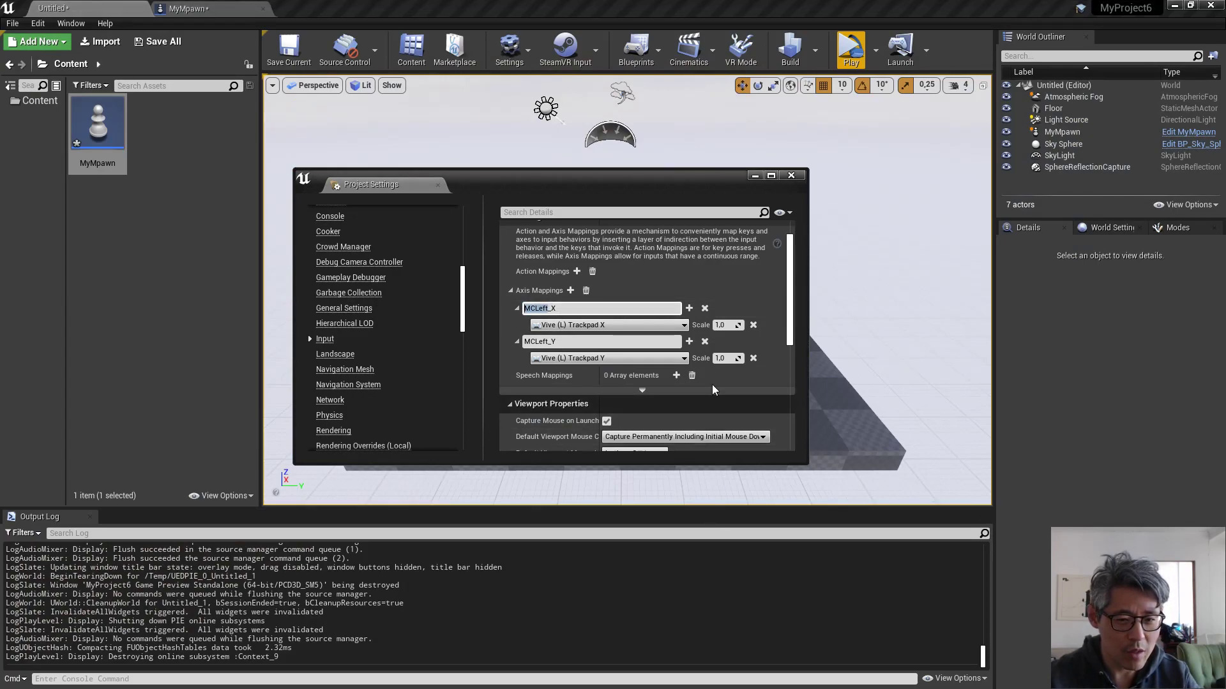
mouse_move(609, 358)
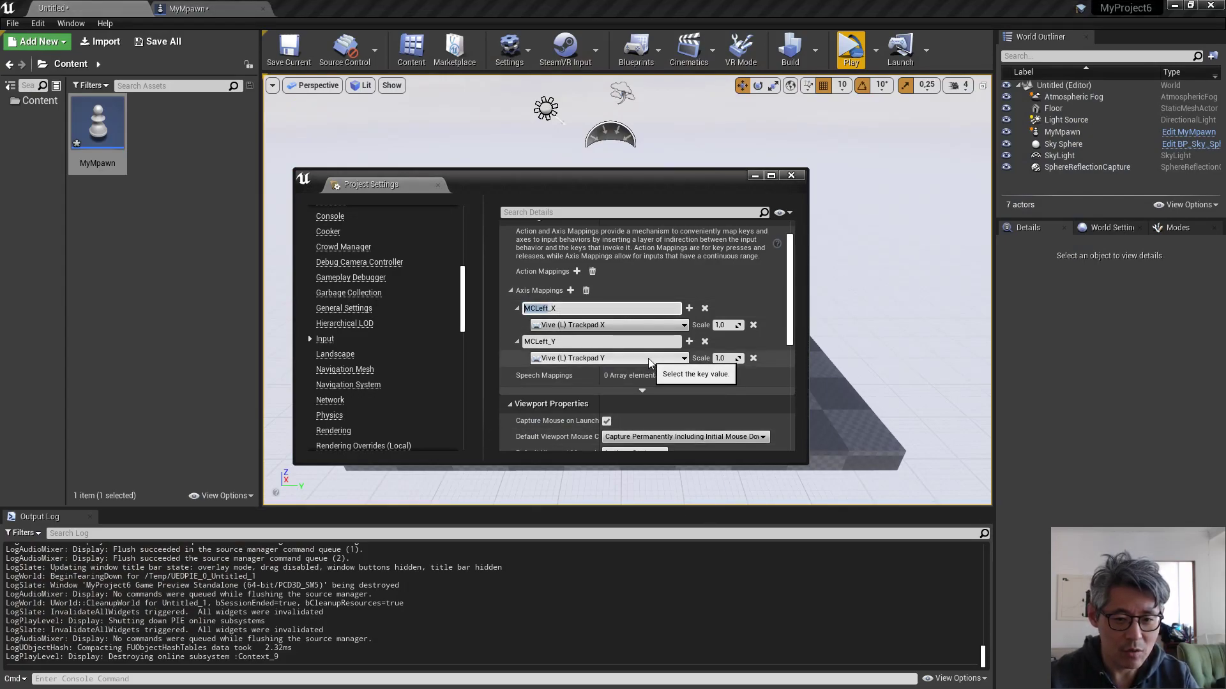
mouse_move(813, 174)
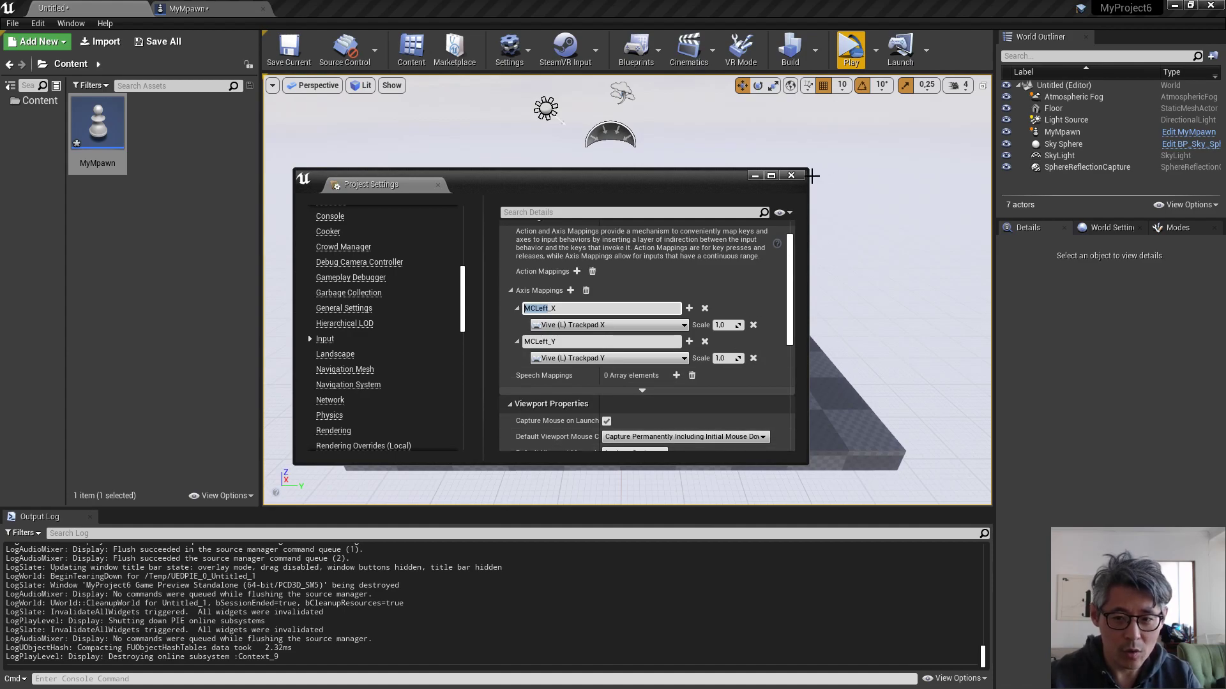
click(790, 175)
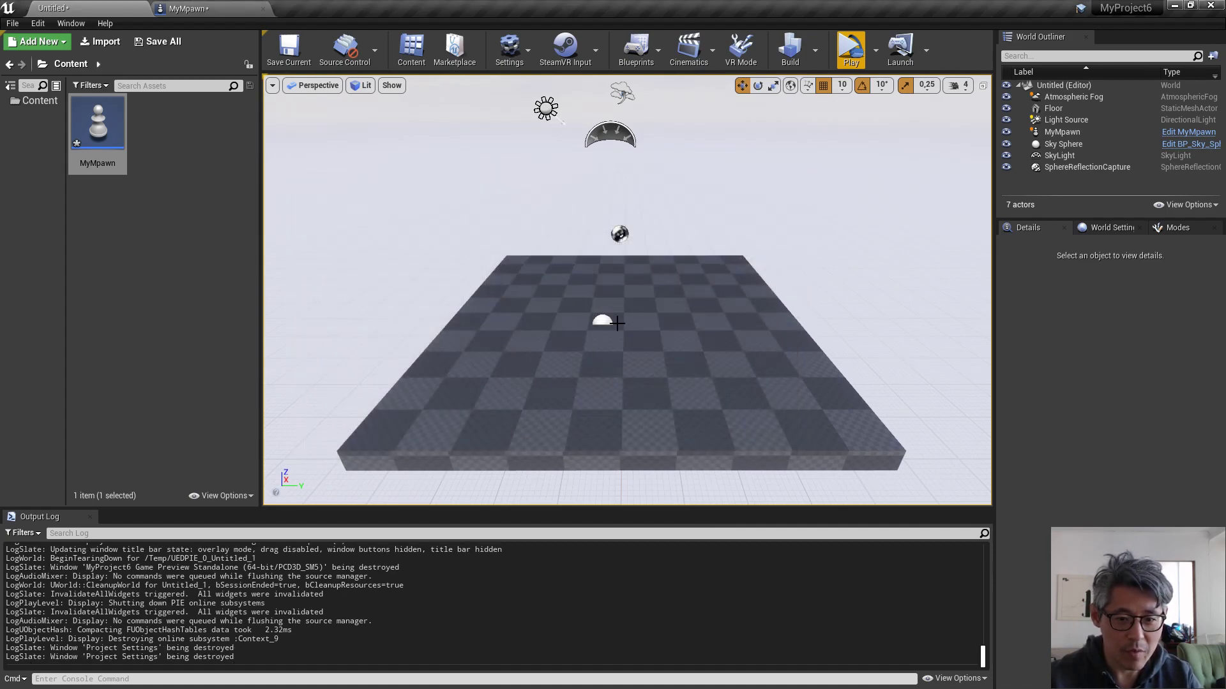
click(602, 322)
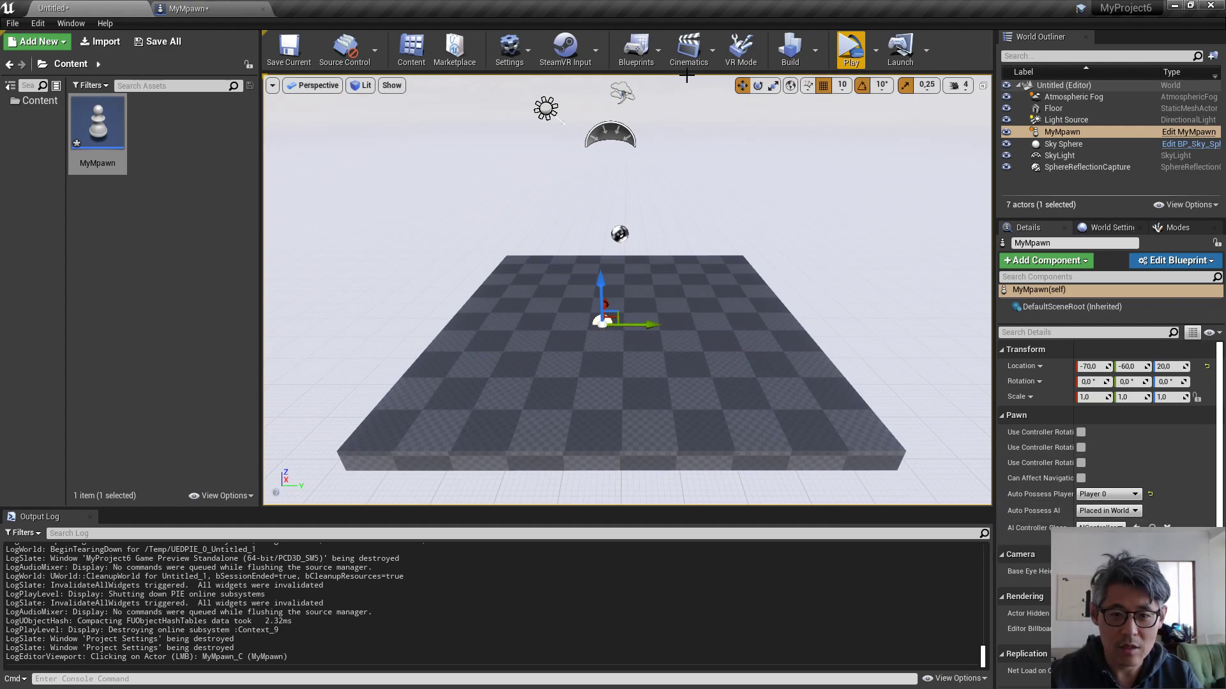
click(508, 48)
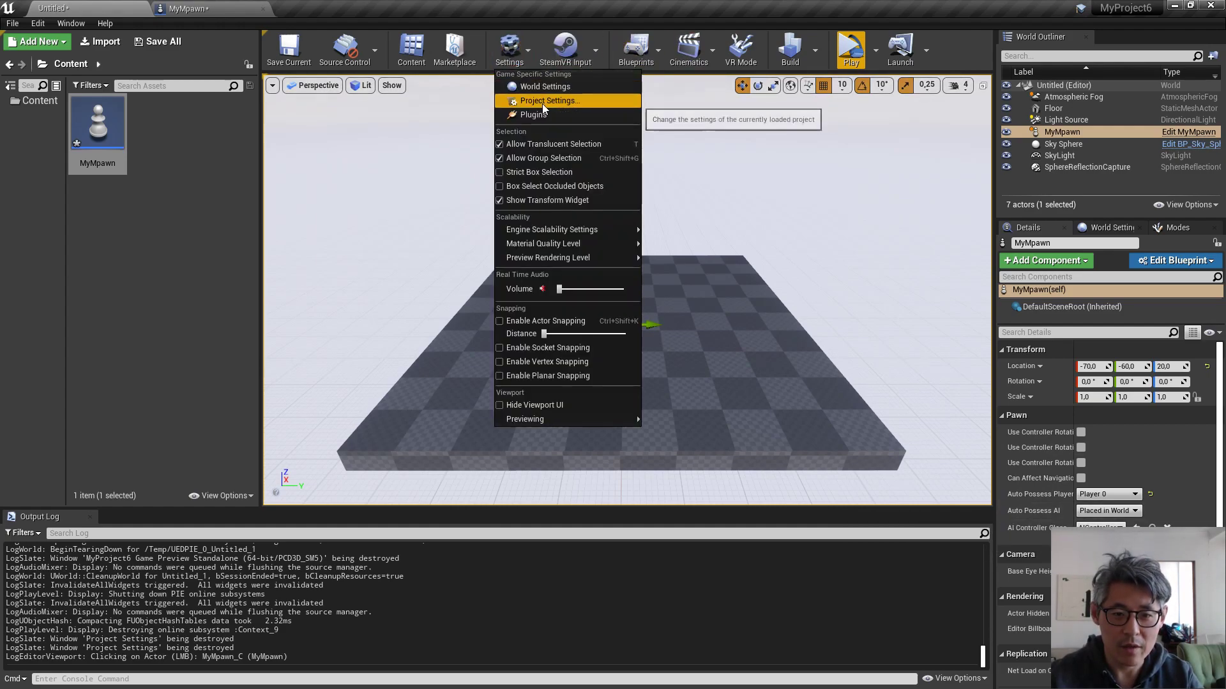
click(549, 100)
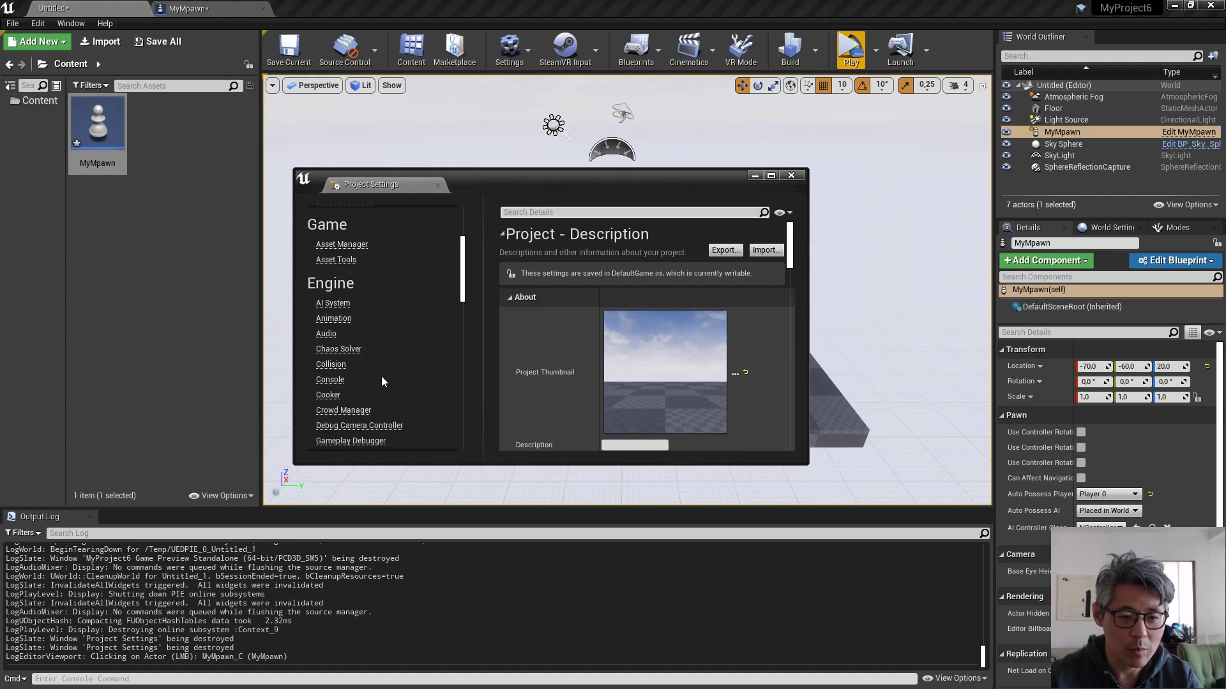
click(323, 358)
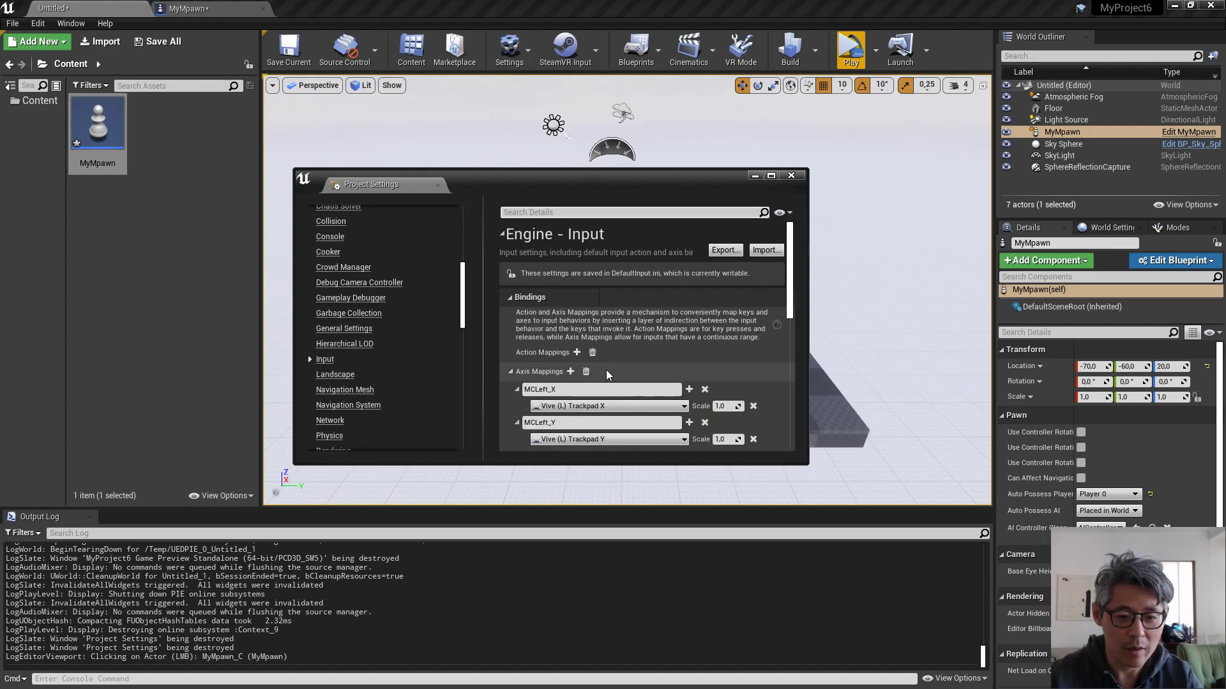
scroll(down, 3)
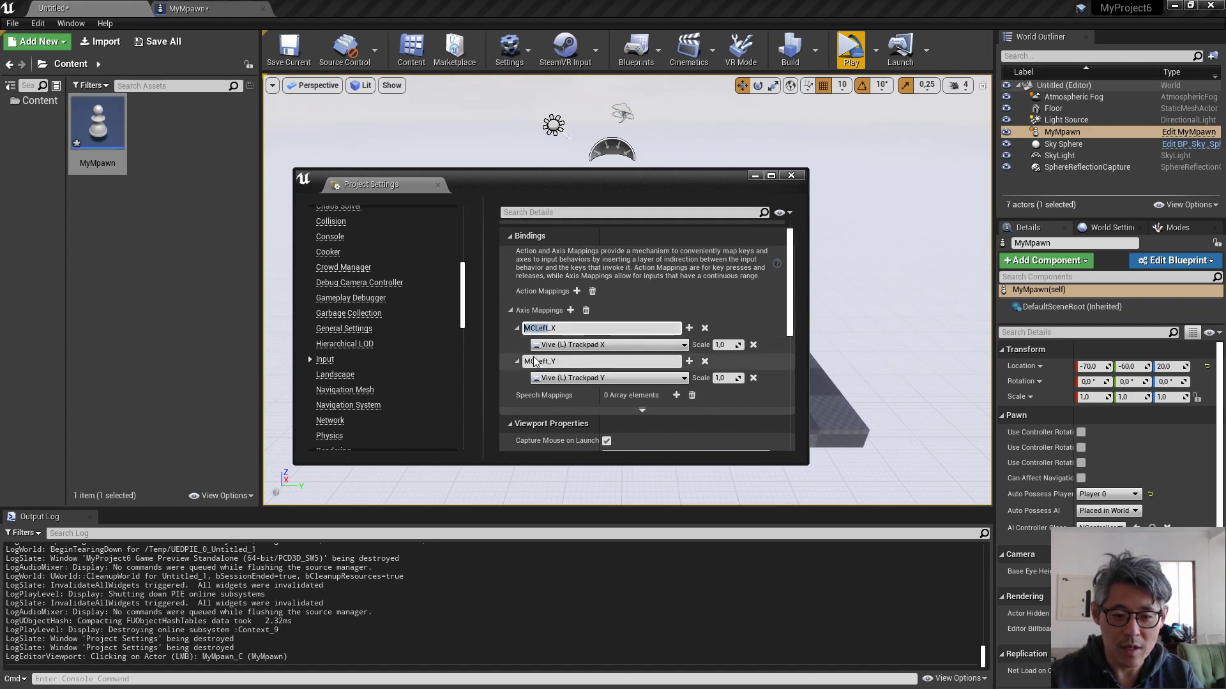
click(790, 175)
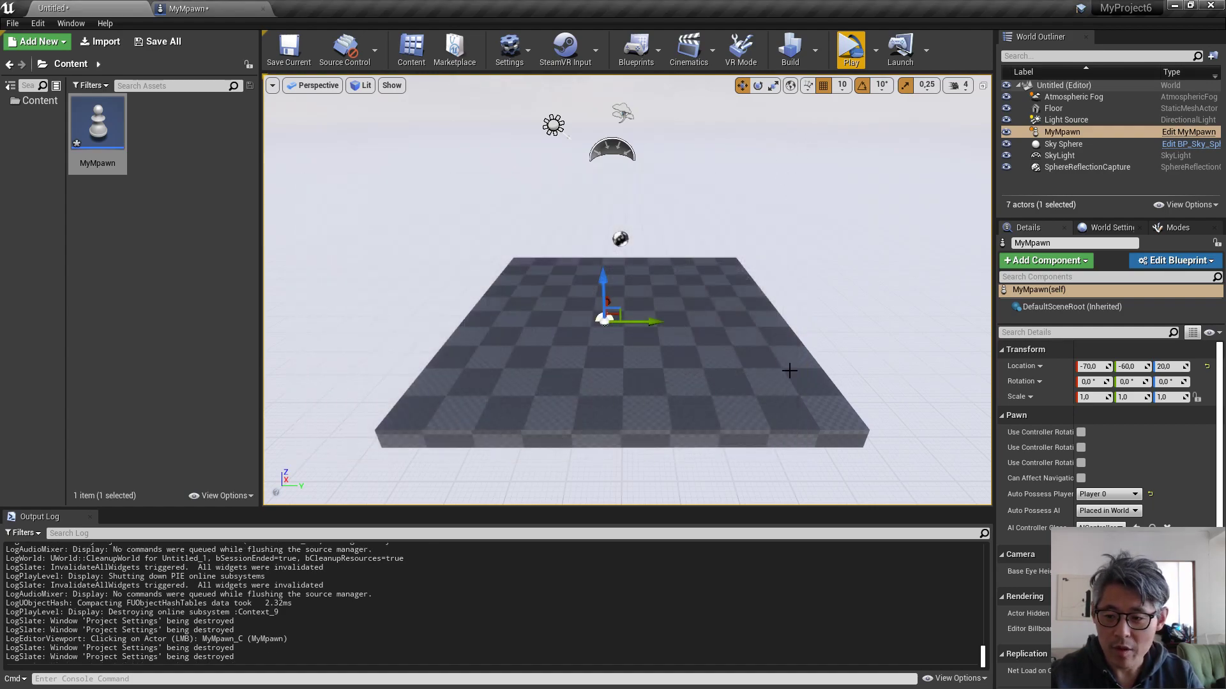
mouse_move(1042, 493)
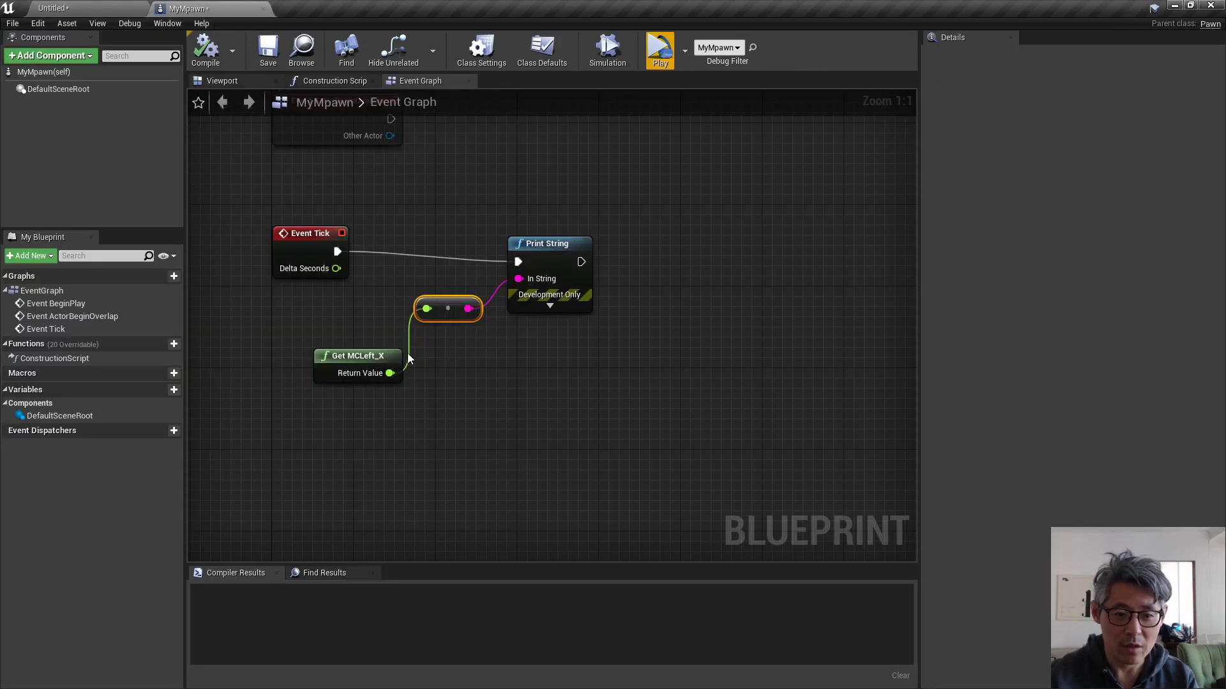
mouse_move(359, 356)
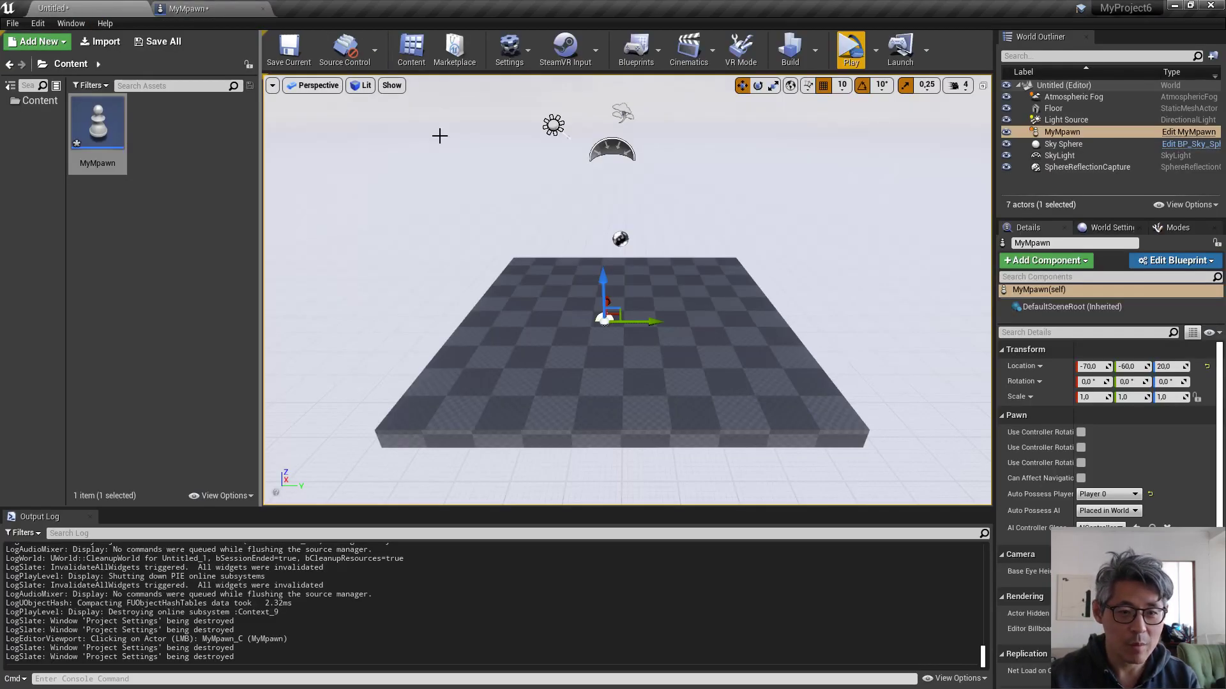
mouse_move(525, 297)
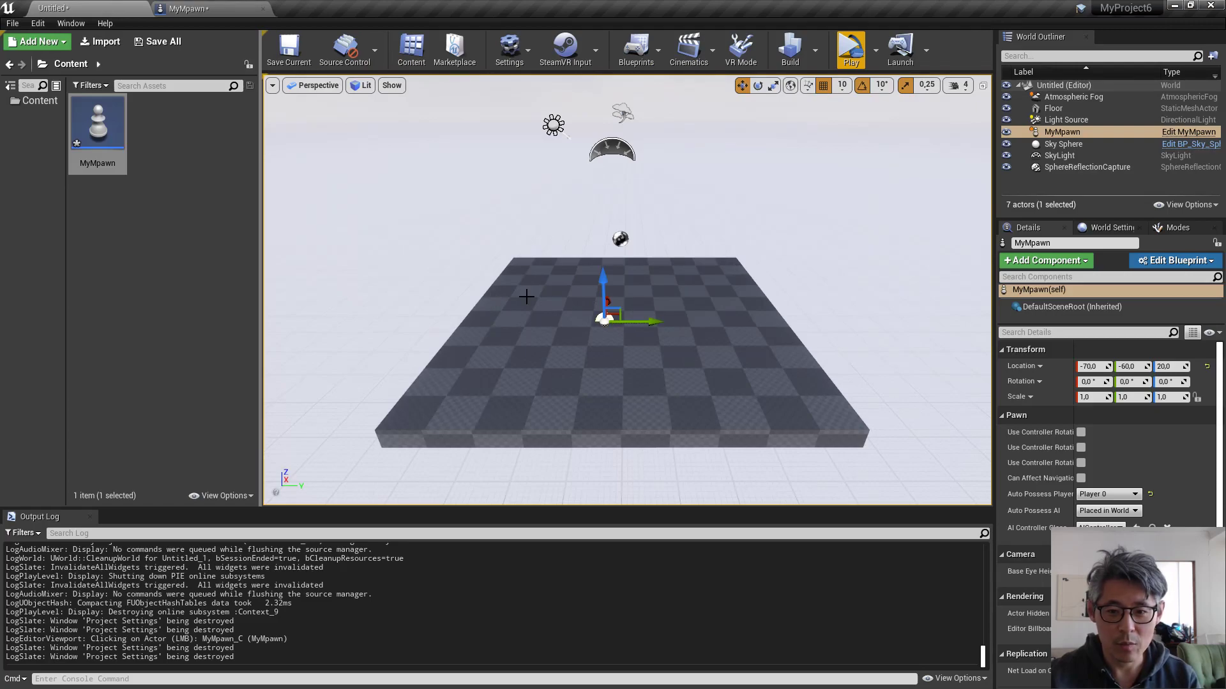
mouse_move(688, 320)
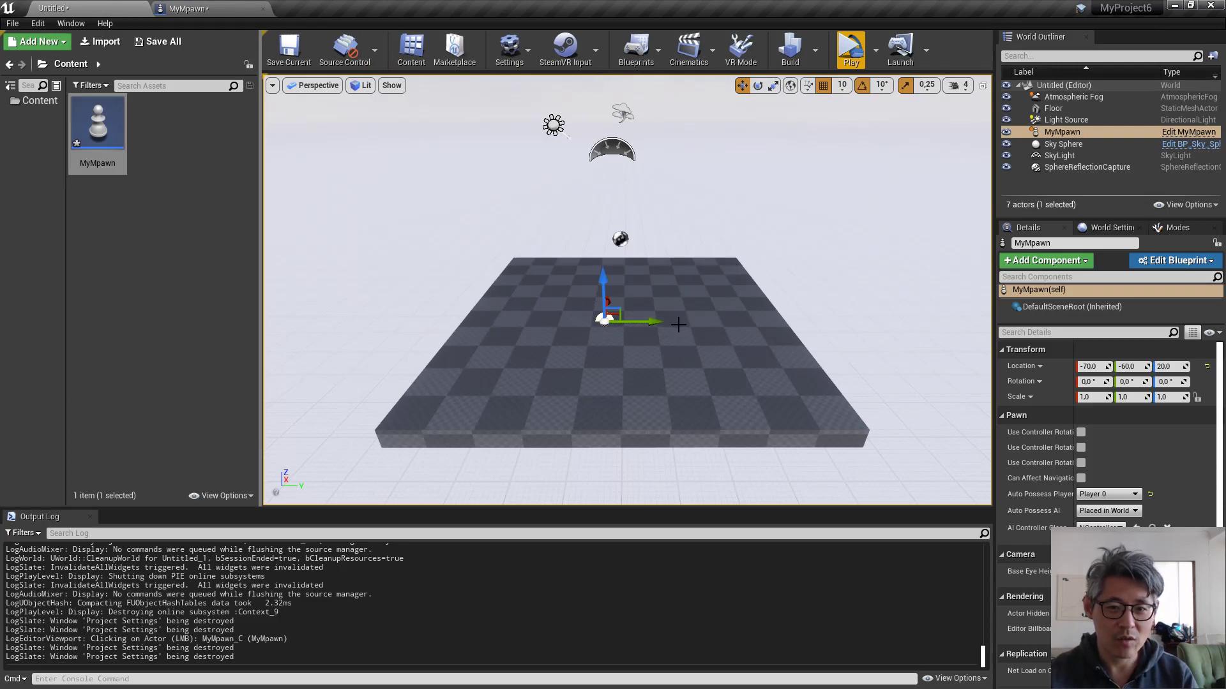
mouse_move(649, 333)
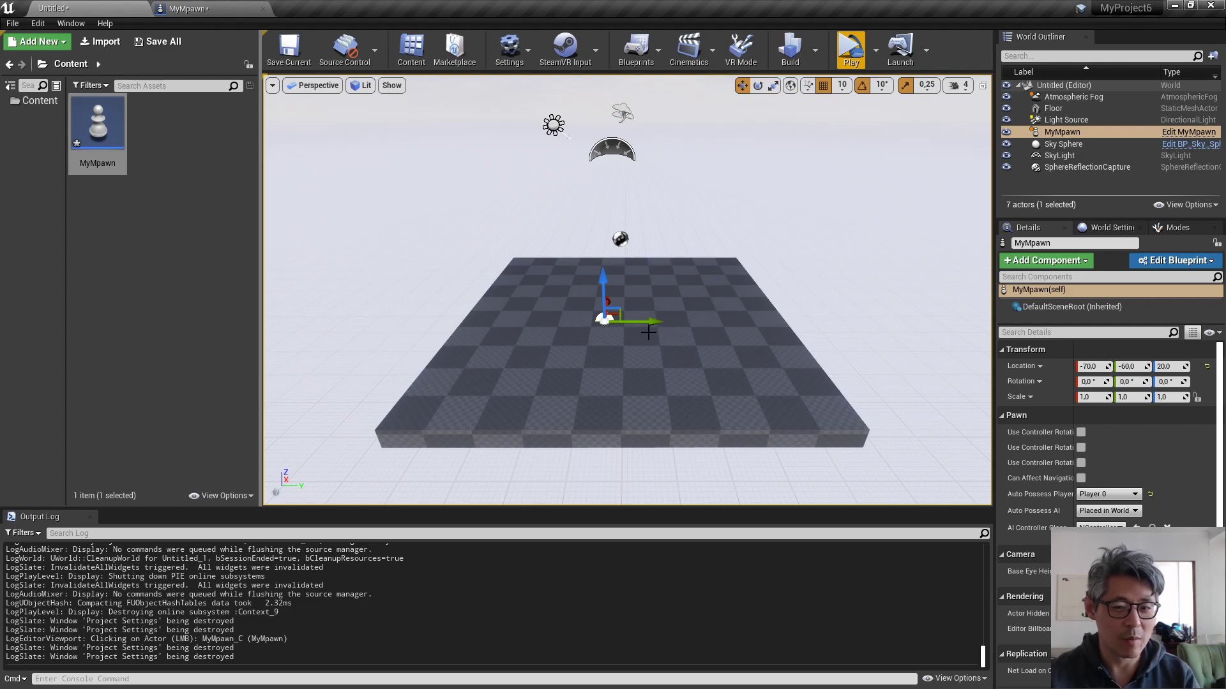